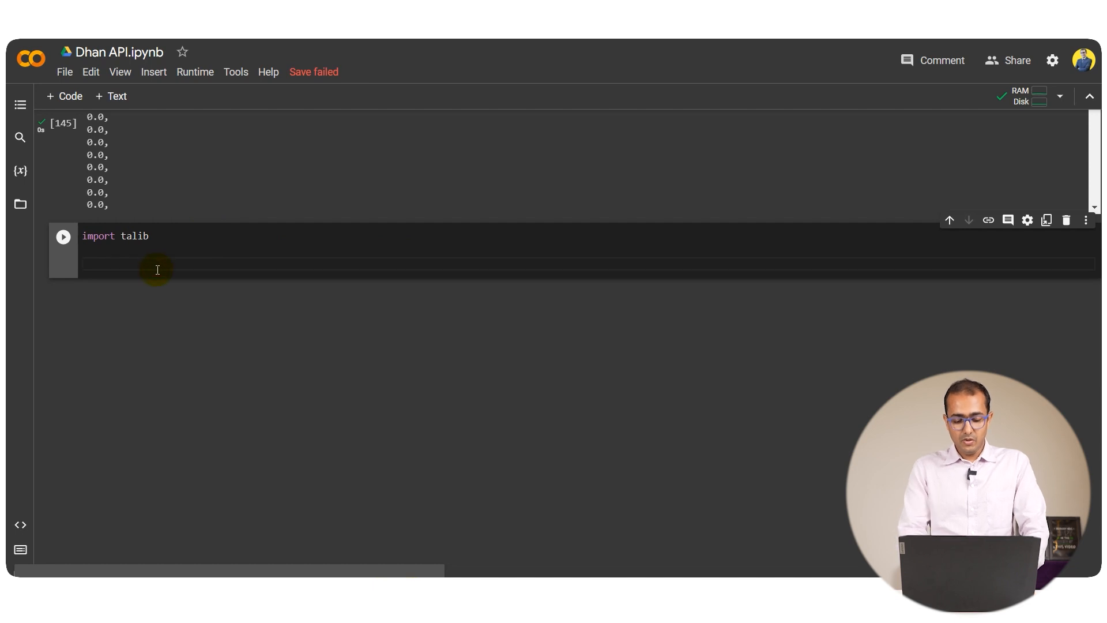
mouse_move(206, 269)
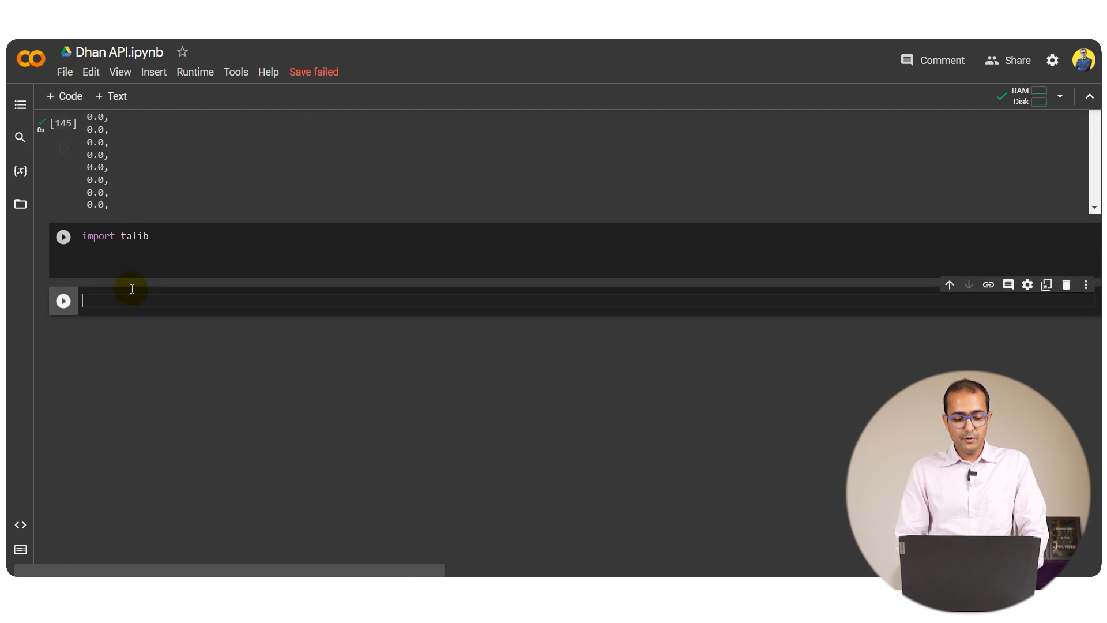
Add a cell containing intraday_df below the talib import and run it to display the table
type("in")
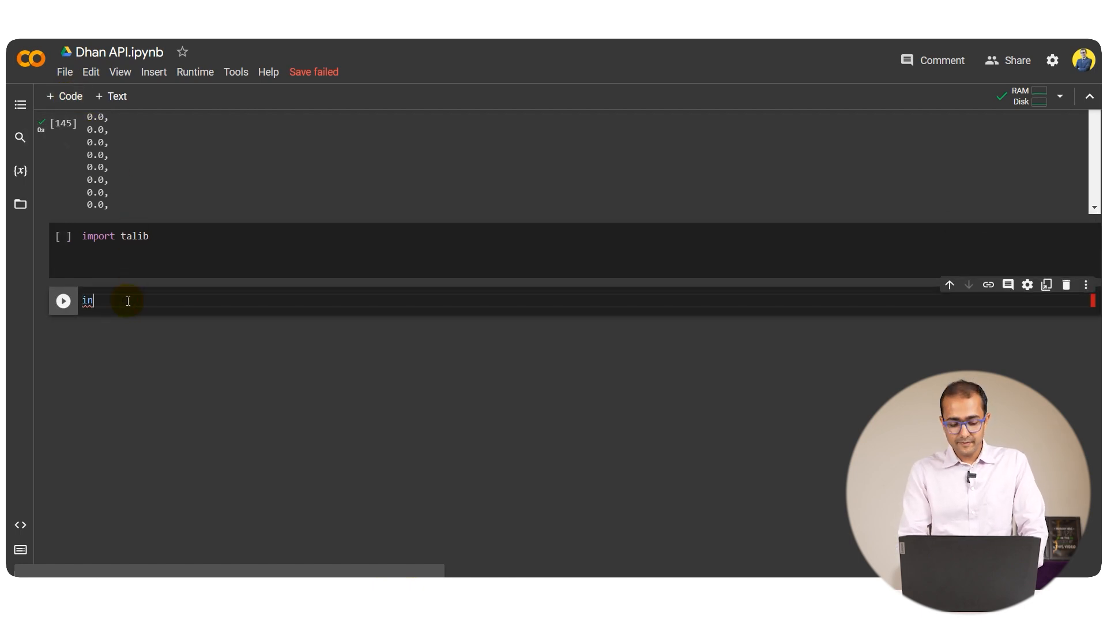
type("tra")
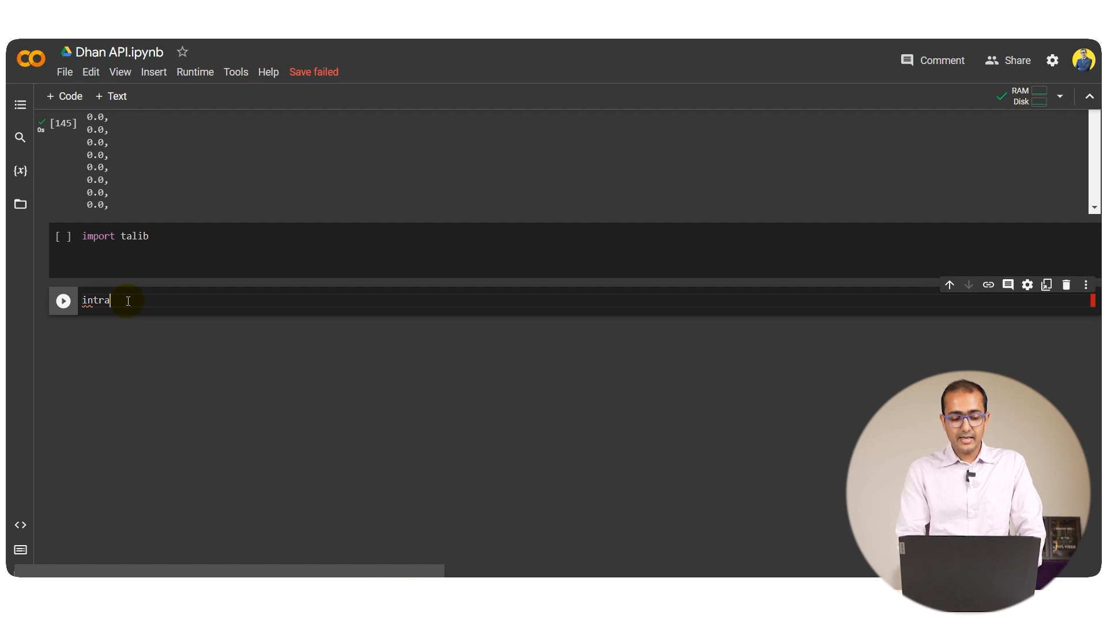
type("day_df")
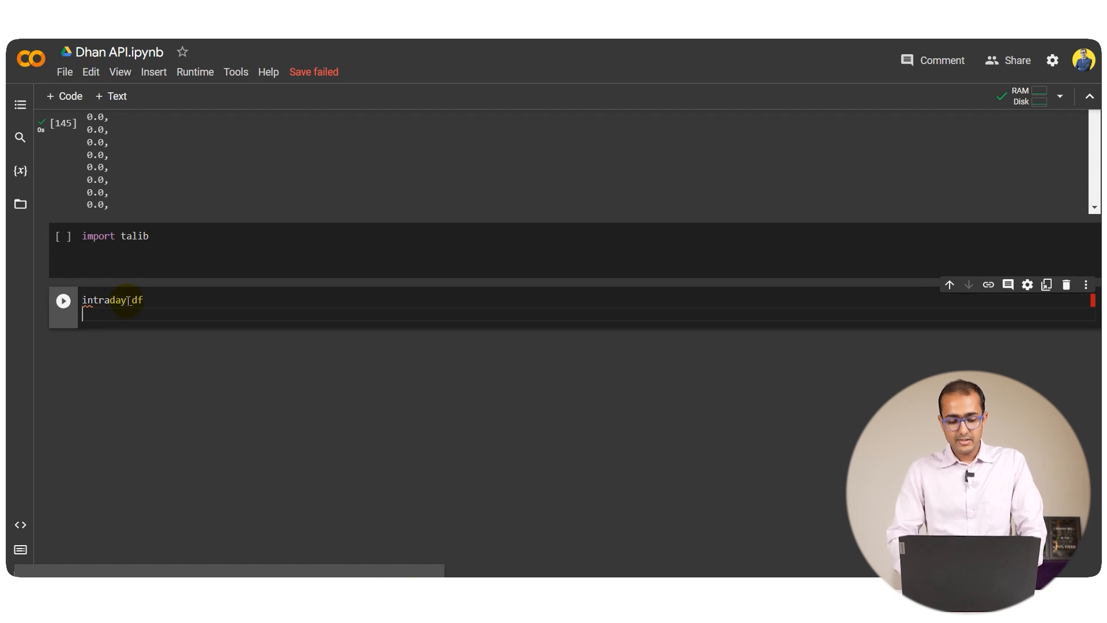
left_click(62, 300)
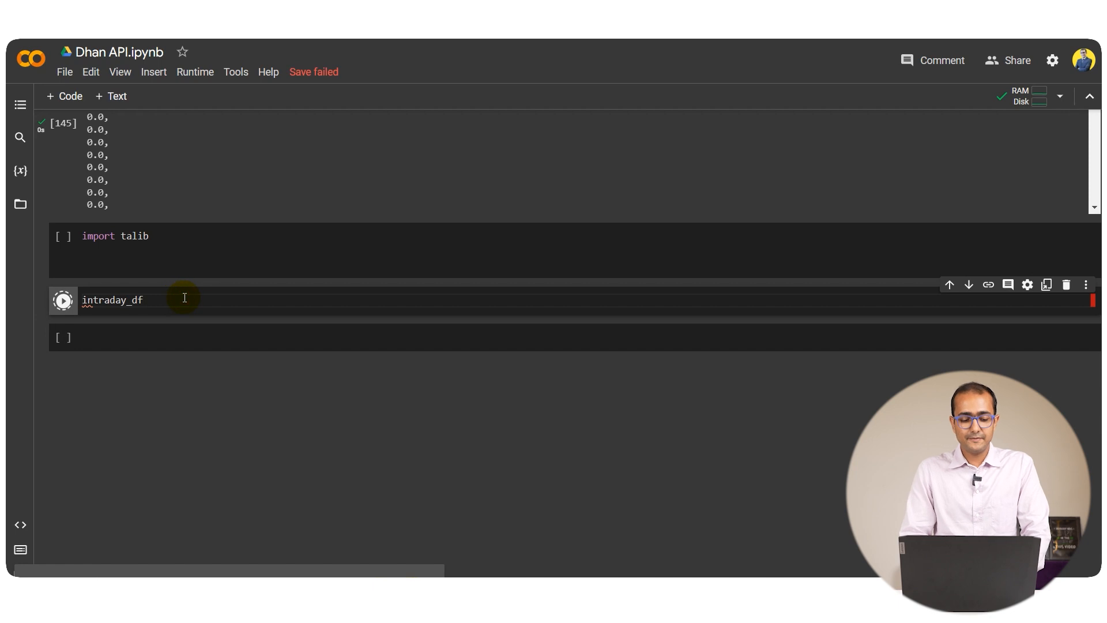
left_click(62, 299)
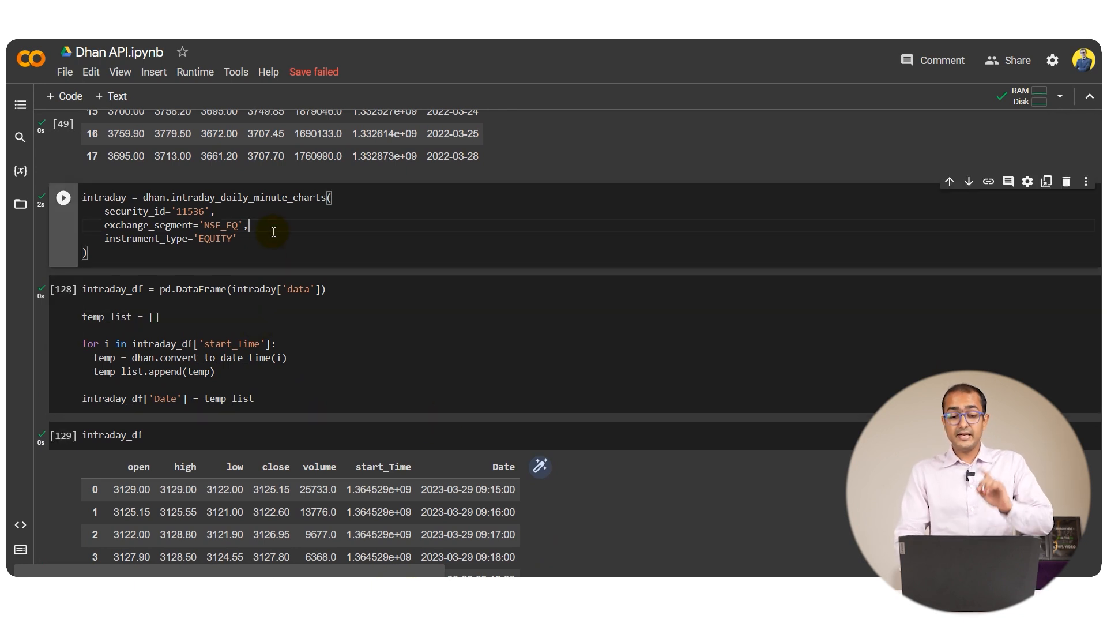
Re-fetch the intraday minute data and redisplay intraday_df as 375 rows × 7 columns, then start a talib. call
left_click(62, 197)
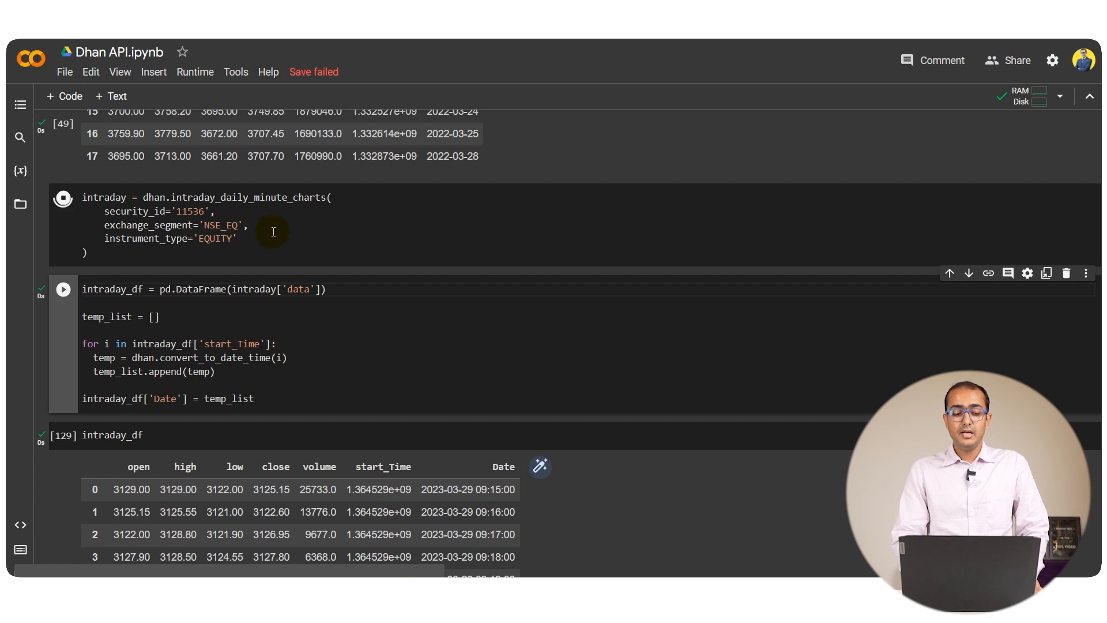
left_click(63, 197)
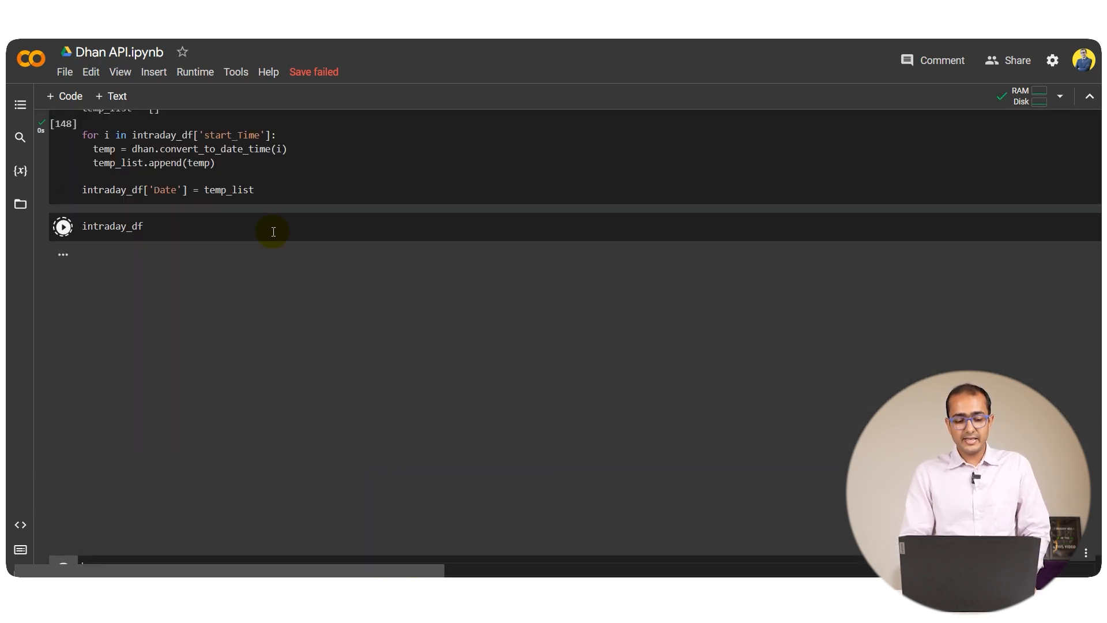
left_click(62, 226)
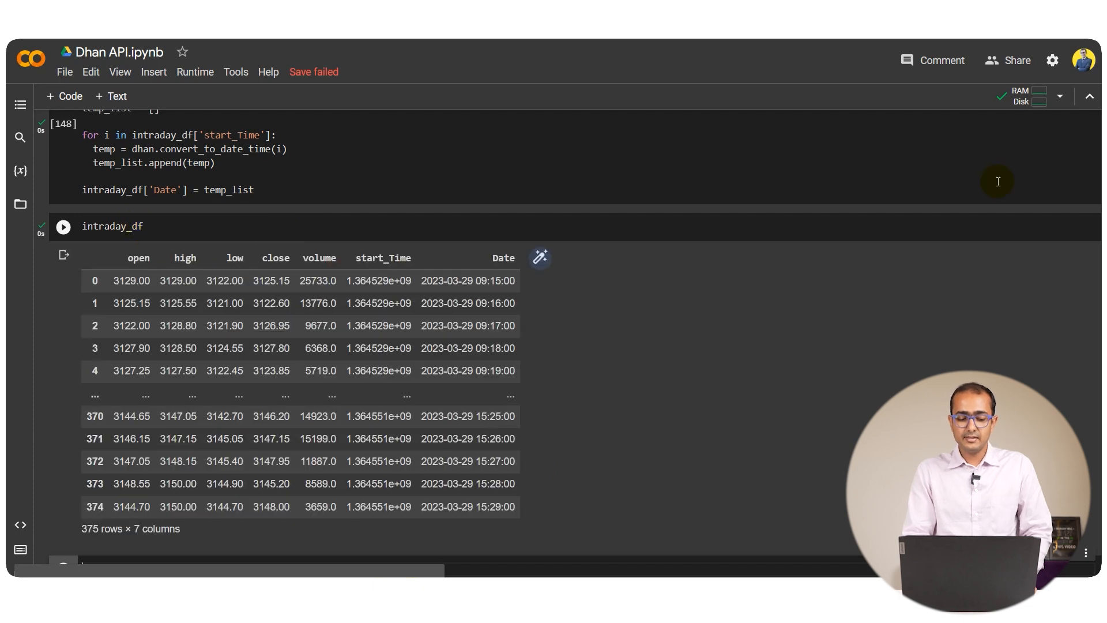
scroll("down", 3)
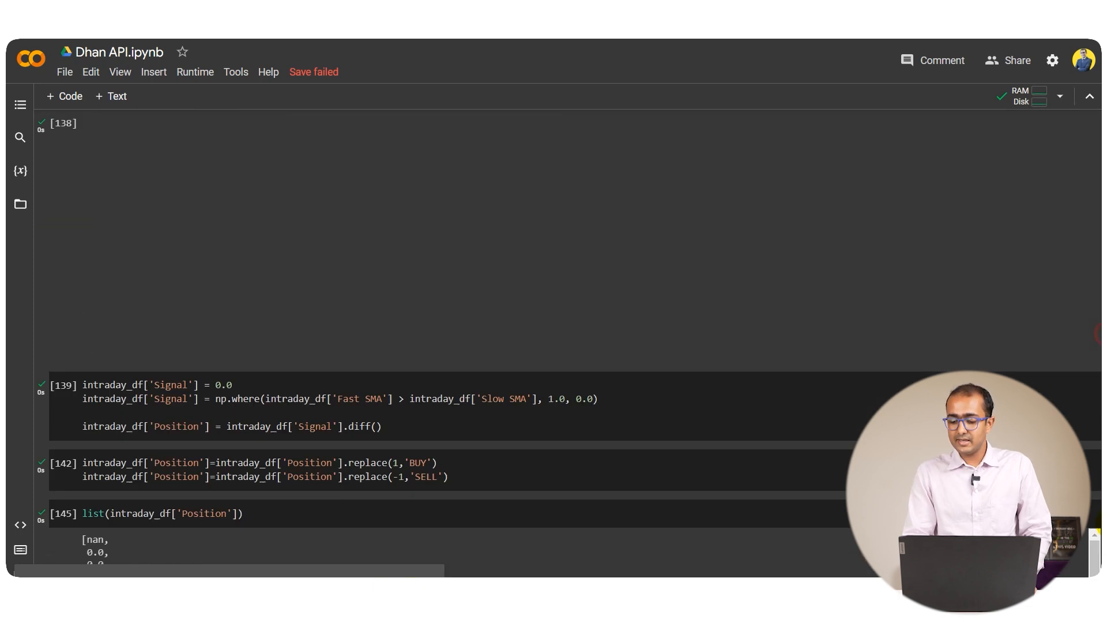
scroll("down", 3)
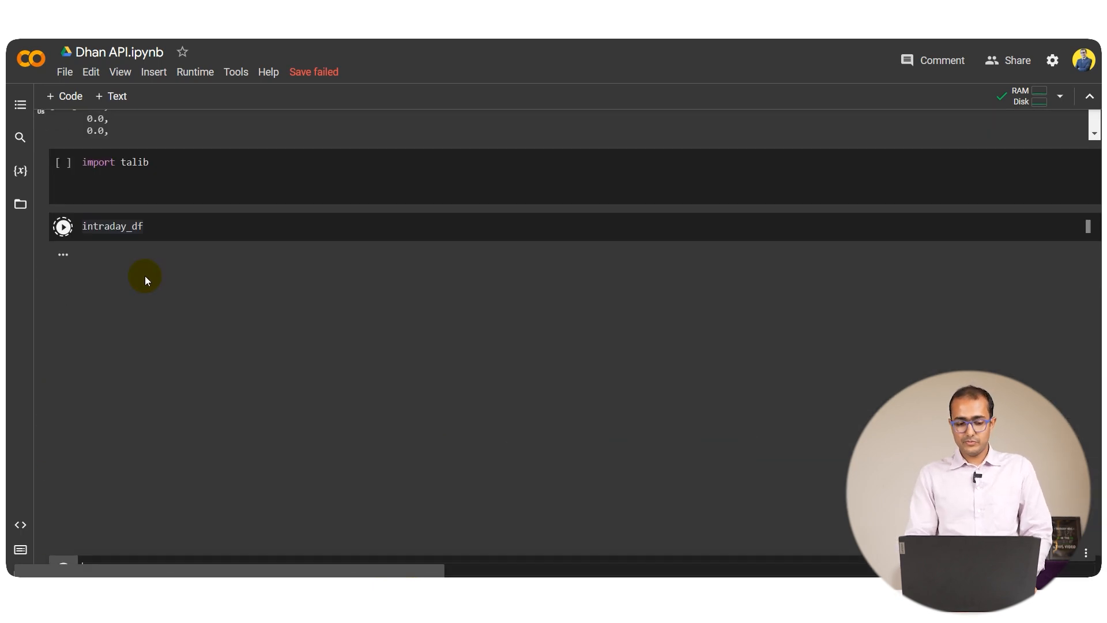
left_click(63, 226)
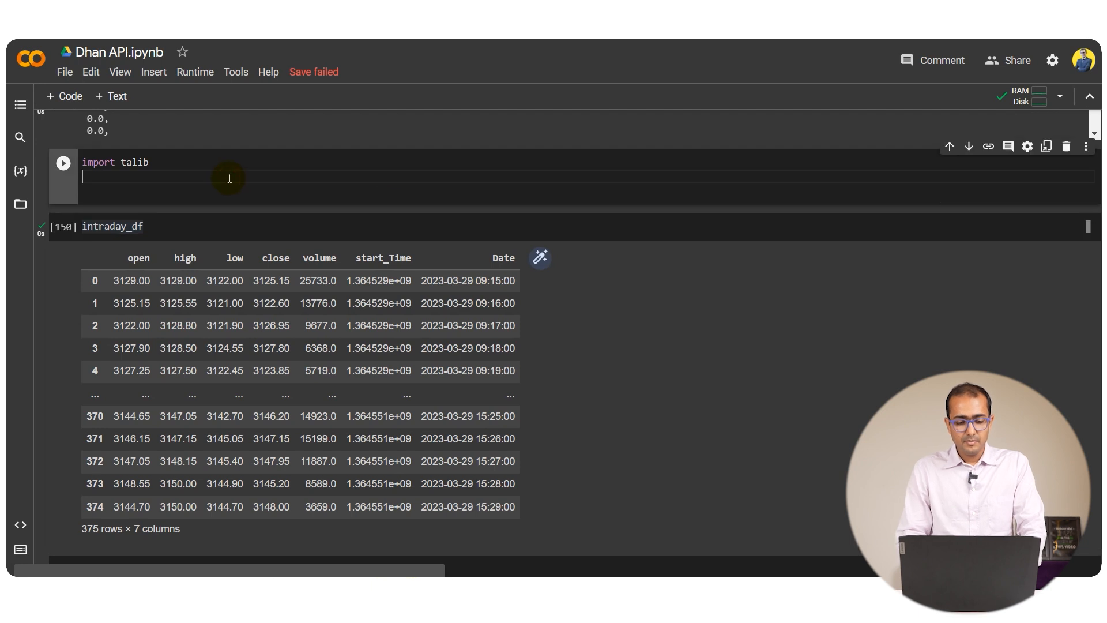
type("talib.")
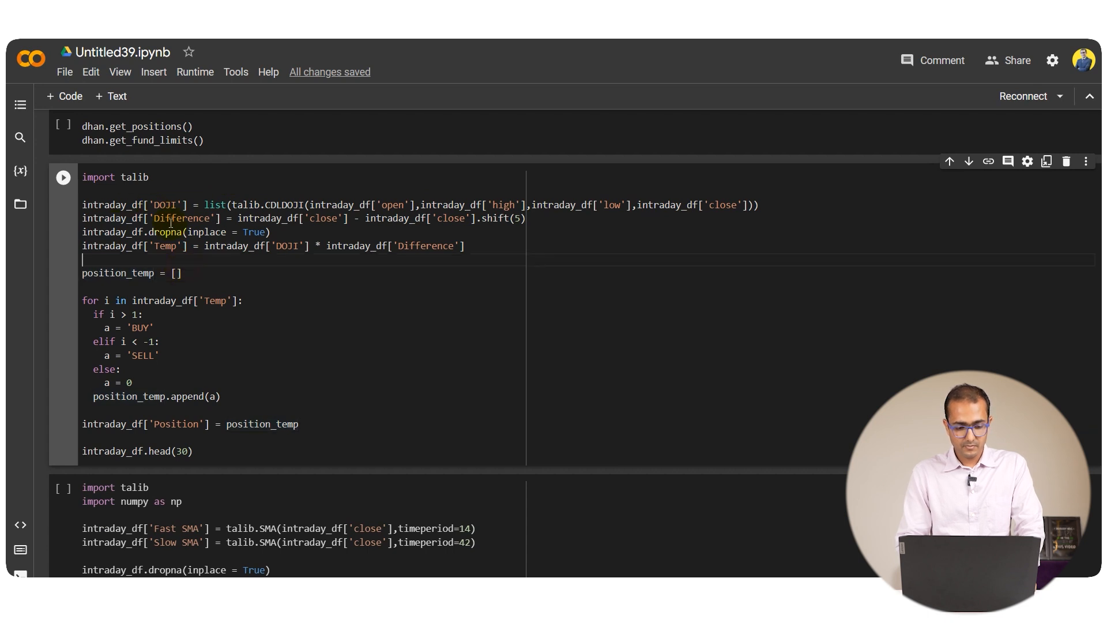
Find the Doji candlestick function CDLDOJI in the TA-Lib function list and begin talib.CDLDOJI
double_click(282, 205)
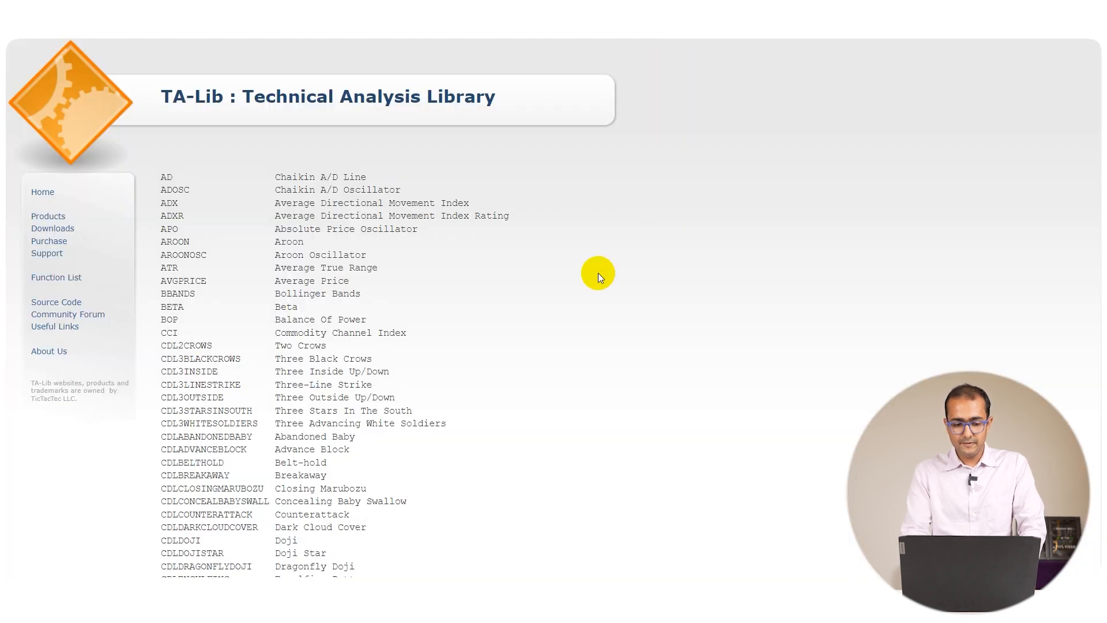
type("di")
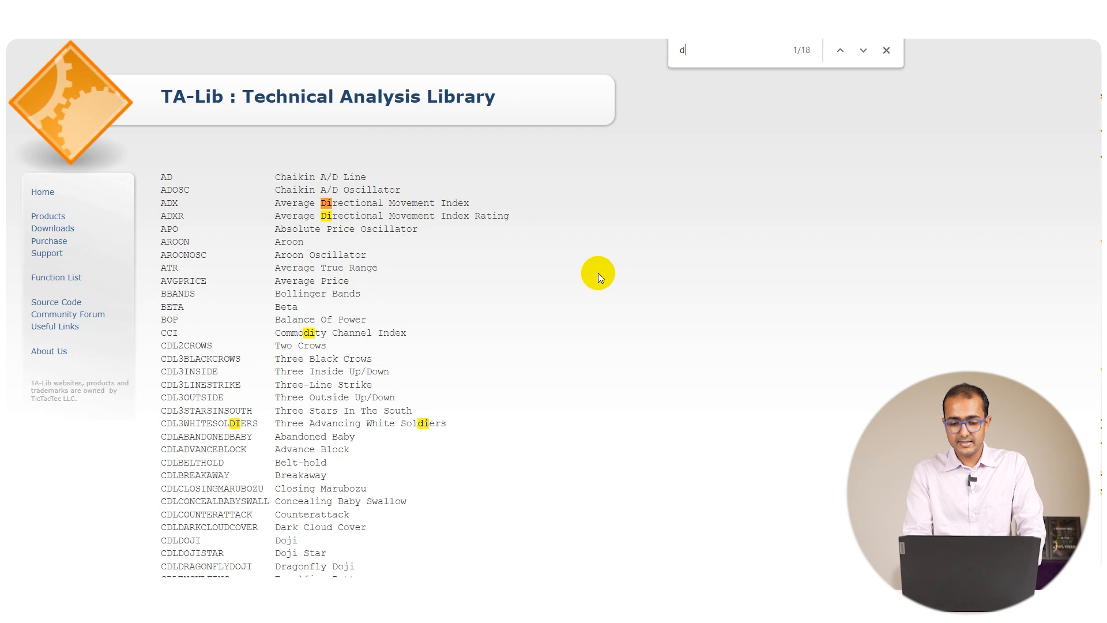
scroll("down", 3)
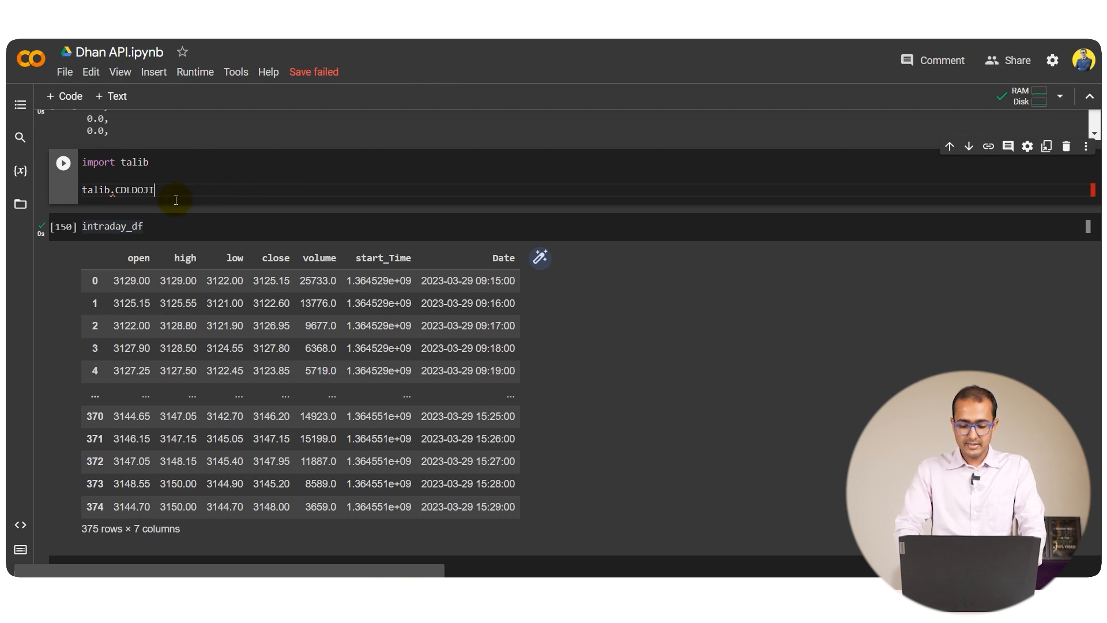
Call talib.CDLDOJI on intraday_df's open, high, low and close columns and run it, returning 375 values
type("()")
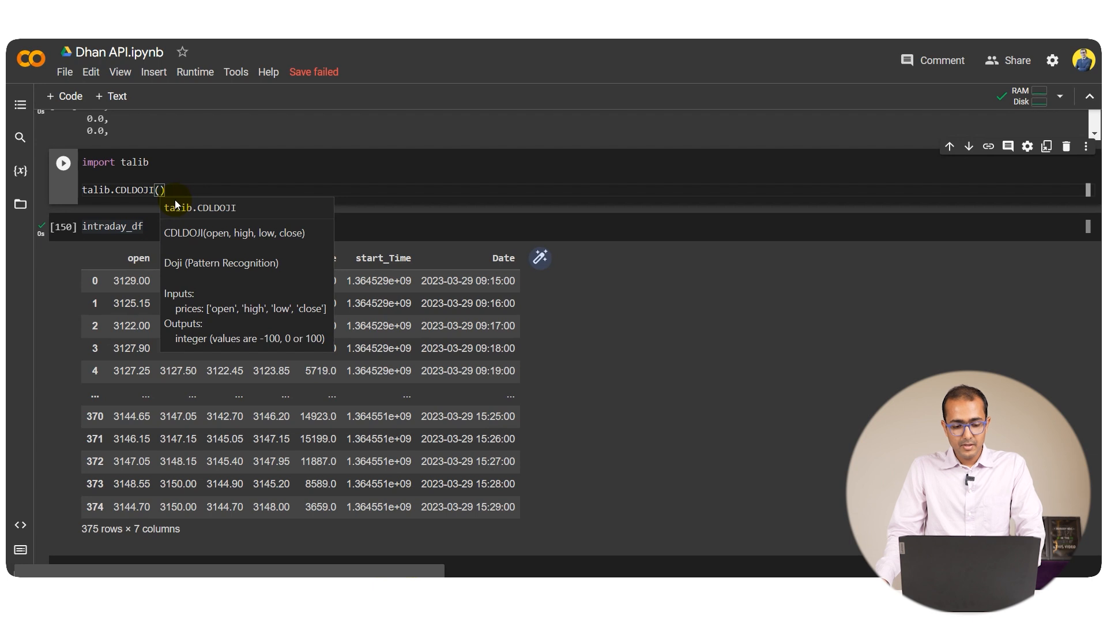
mouse_move(245, 237)
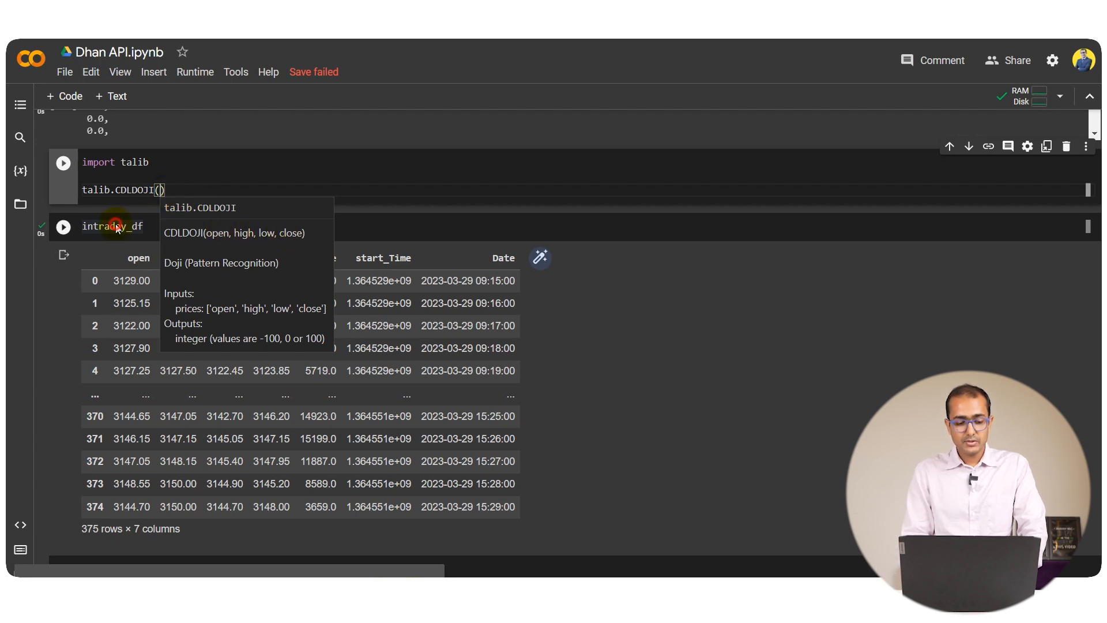
type("intraday_df")
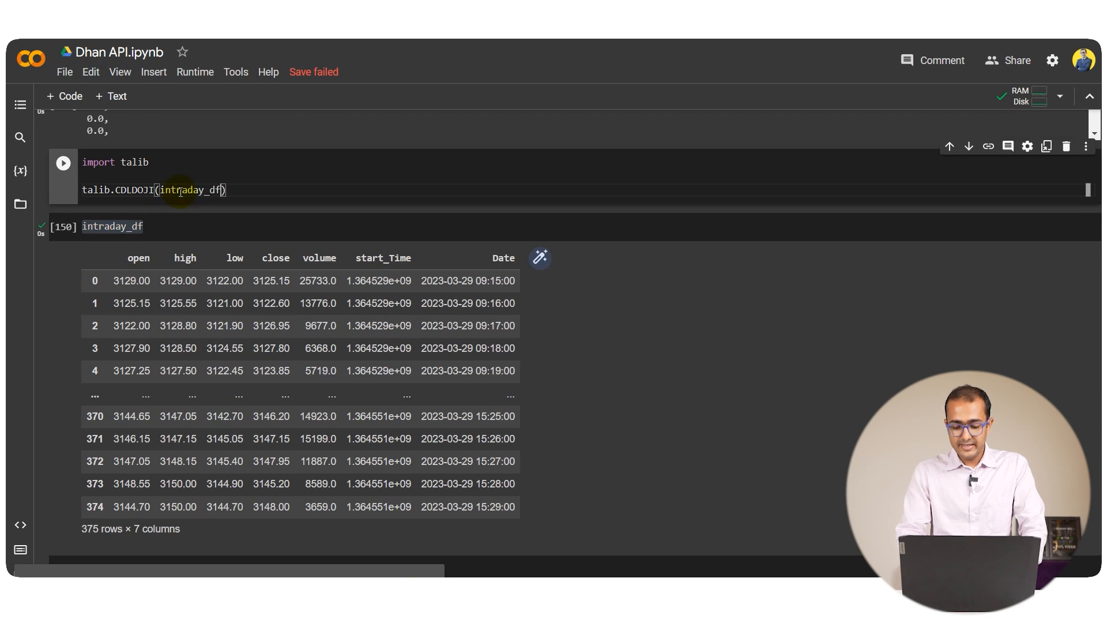
type("['oi'")
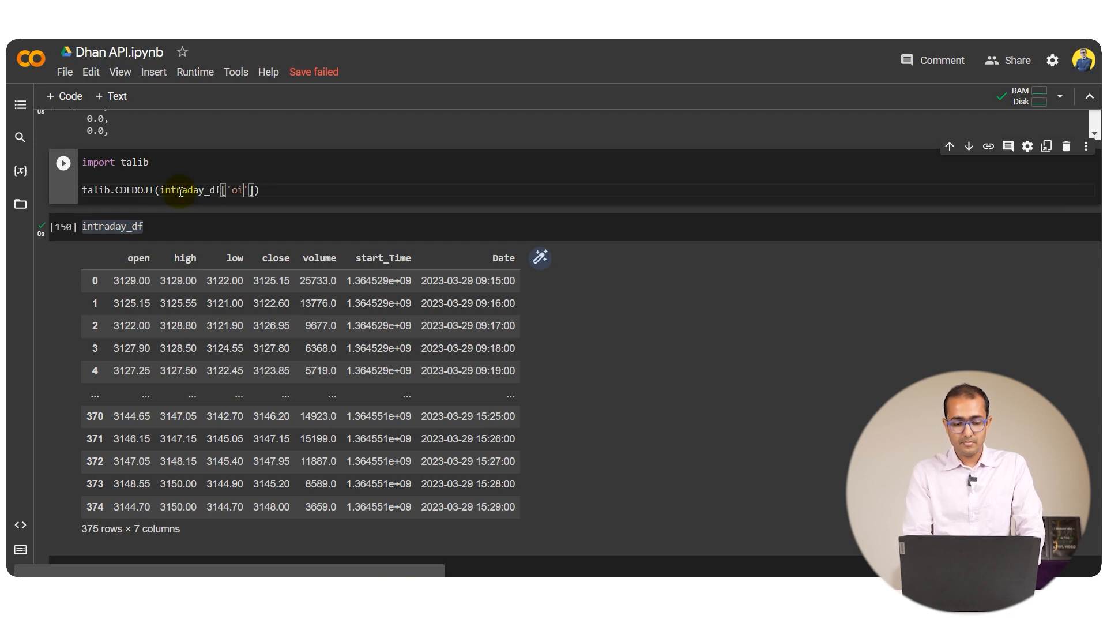
type("open")
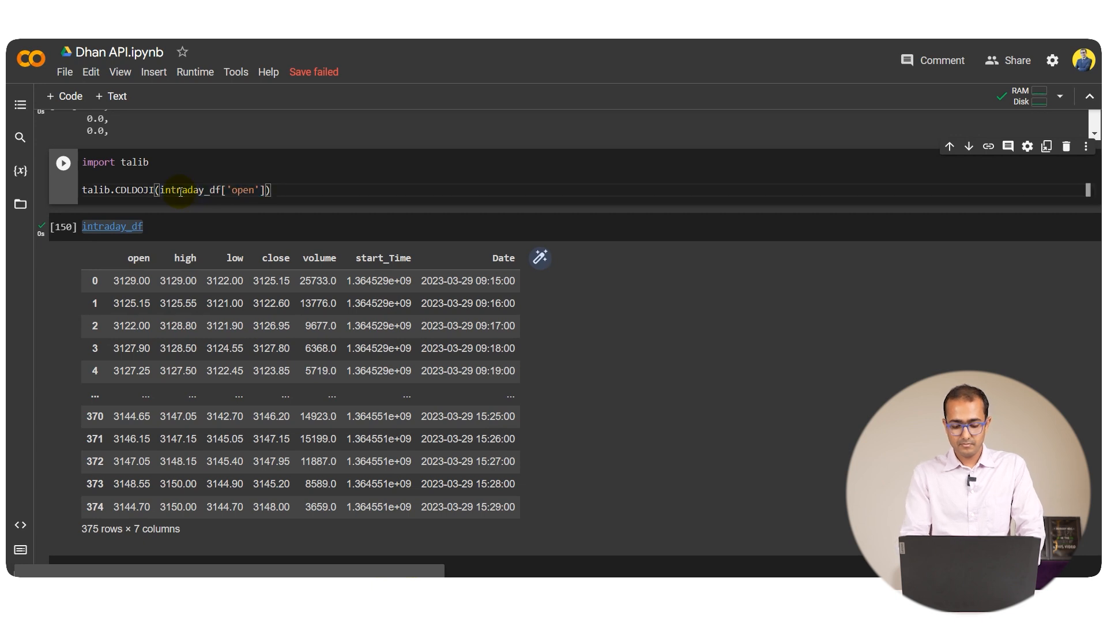
type(",intraday_df['open'],intraday_df['open'],intraday_df['open")
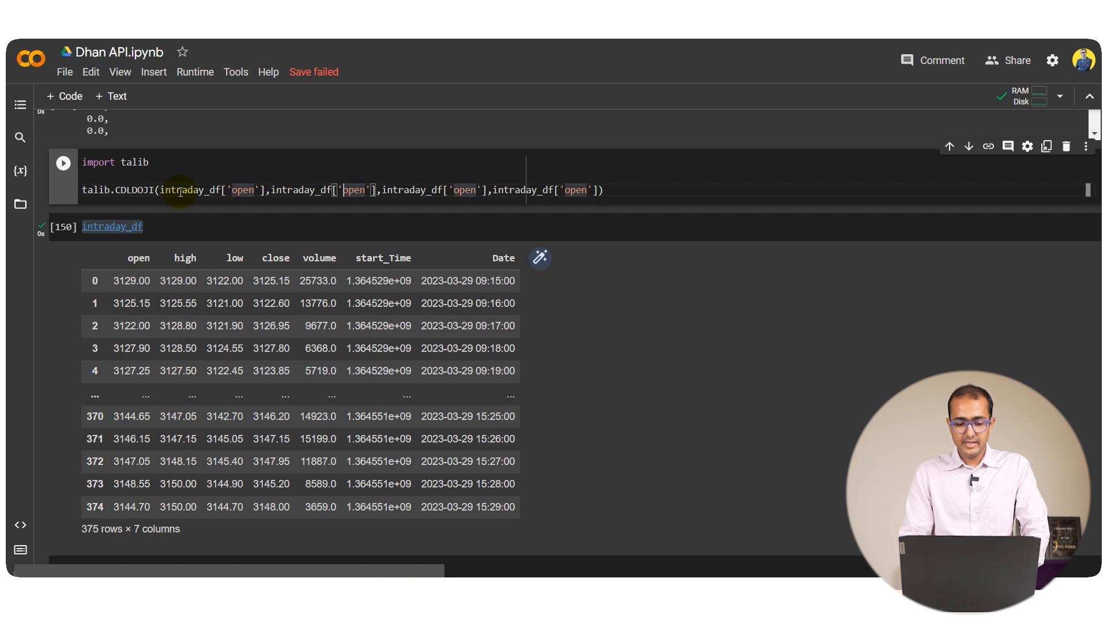
type("high")
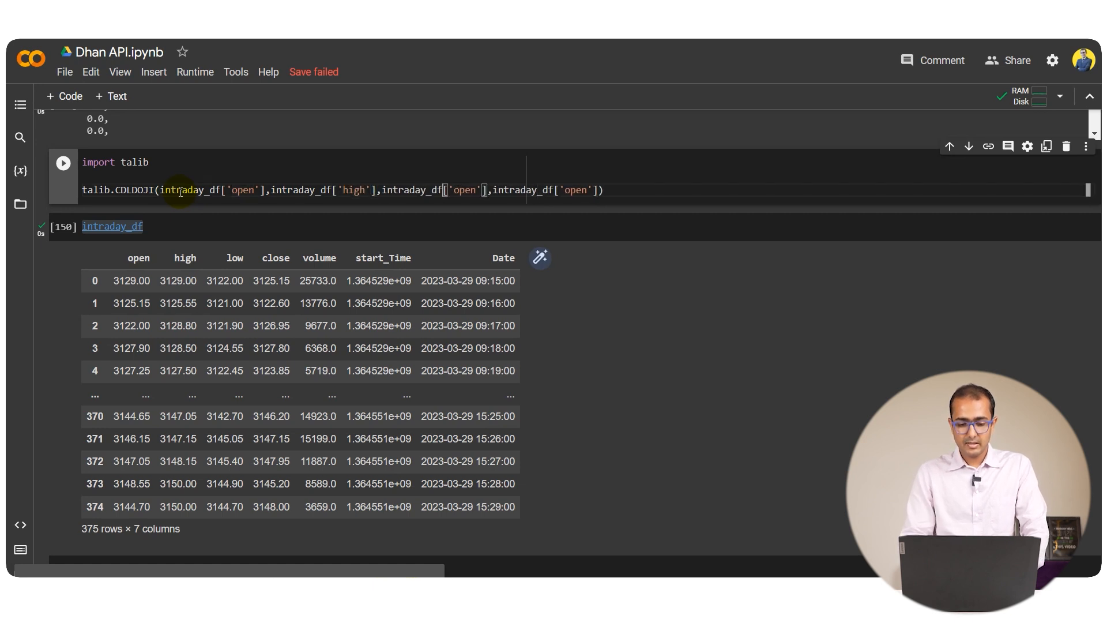
type("low")
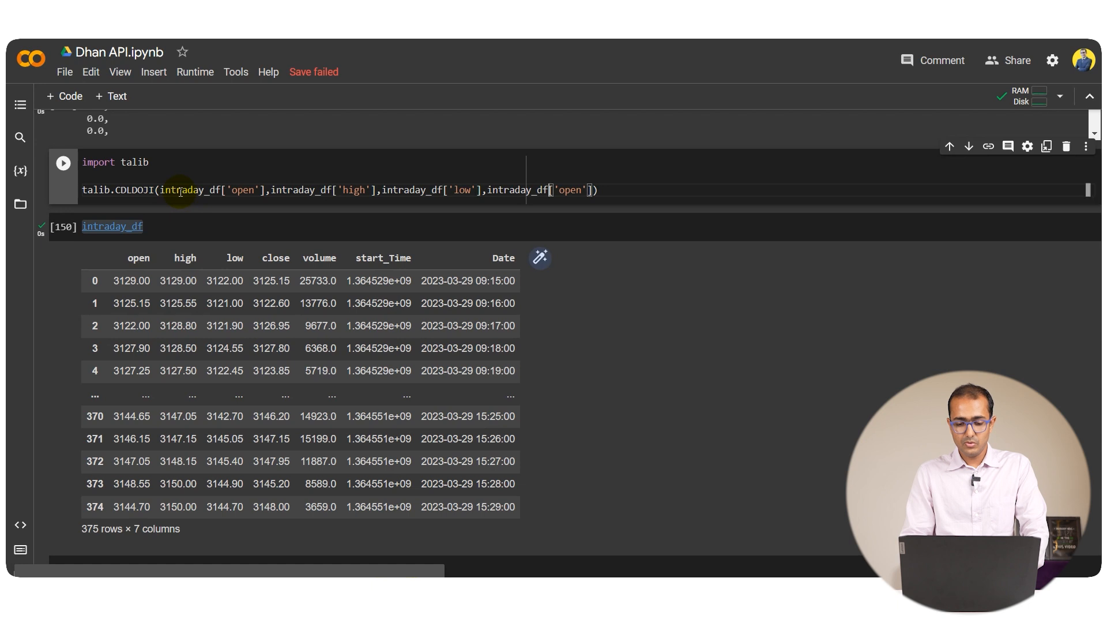
type("close")
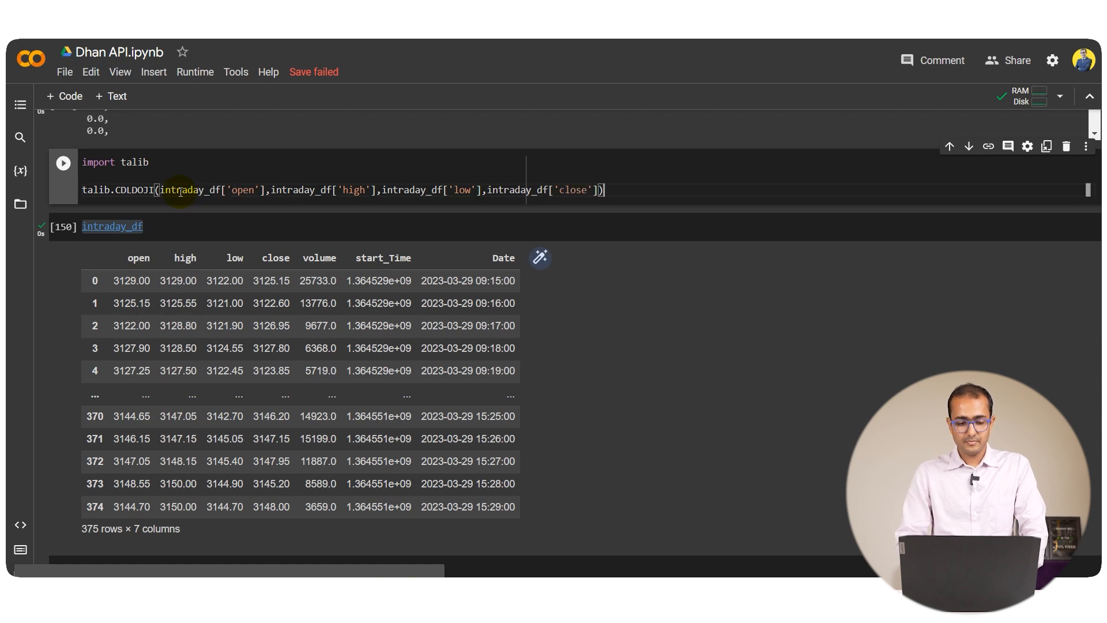
left_click(62, 162)
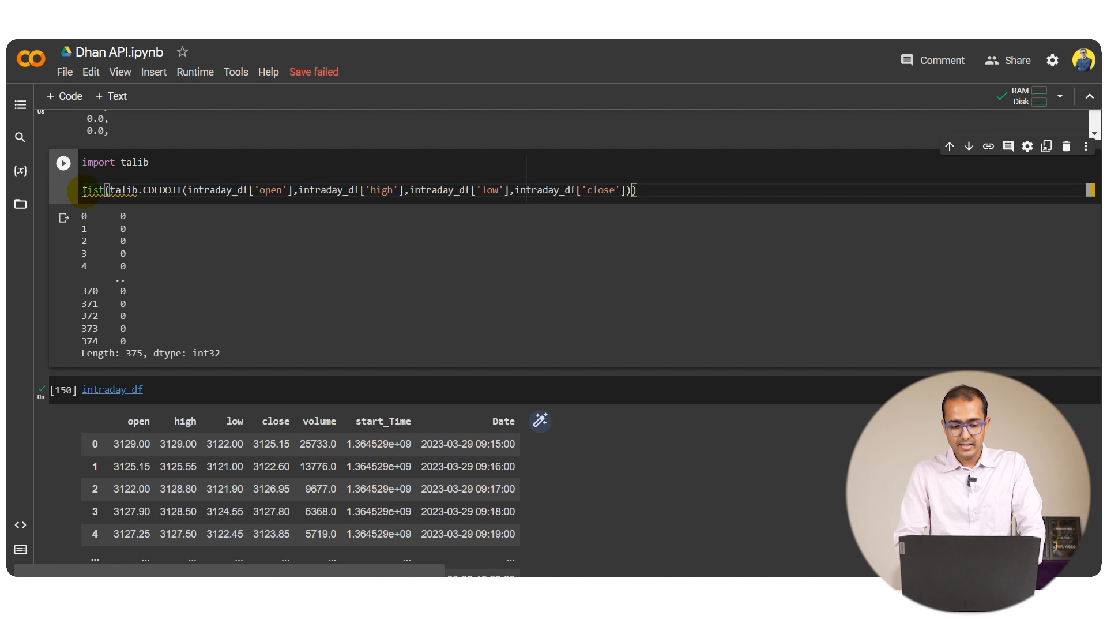
Run the list() version of the CDLDOJI result and scroll the output to spot the 100 values among zeros
left_click(62, 163)
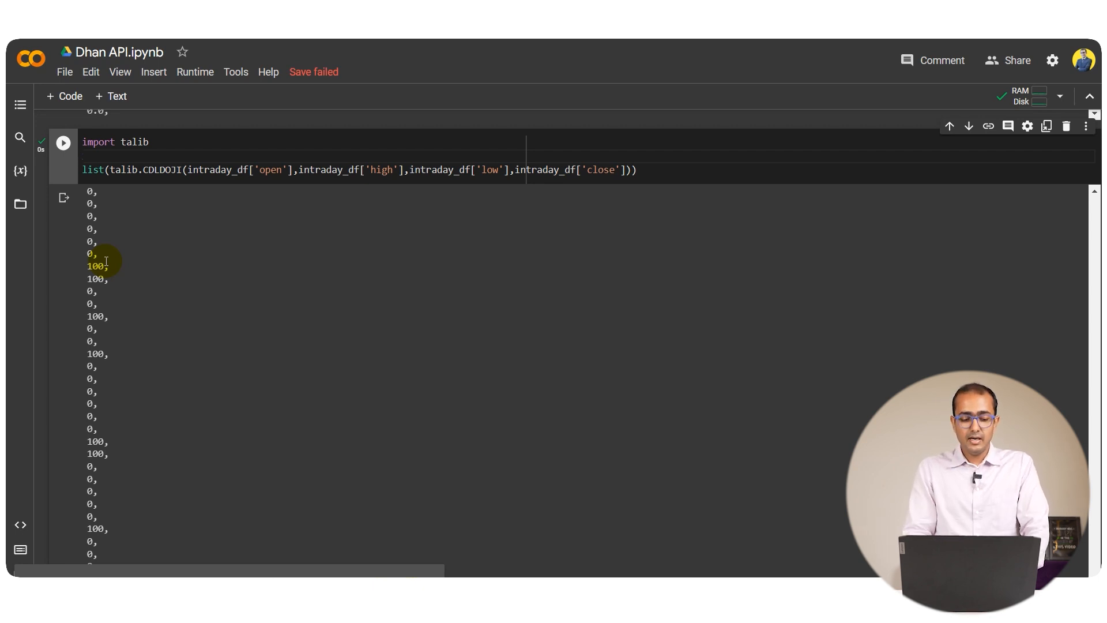
scroll("down", 3)
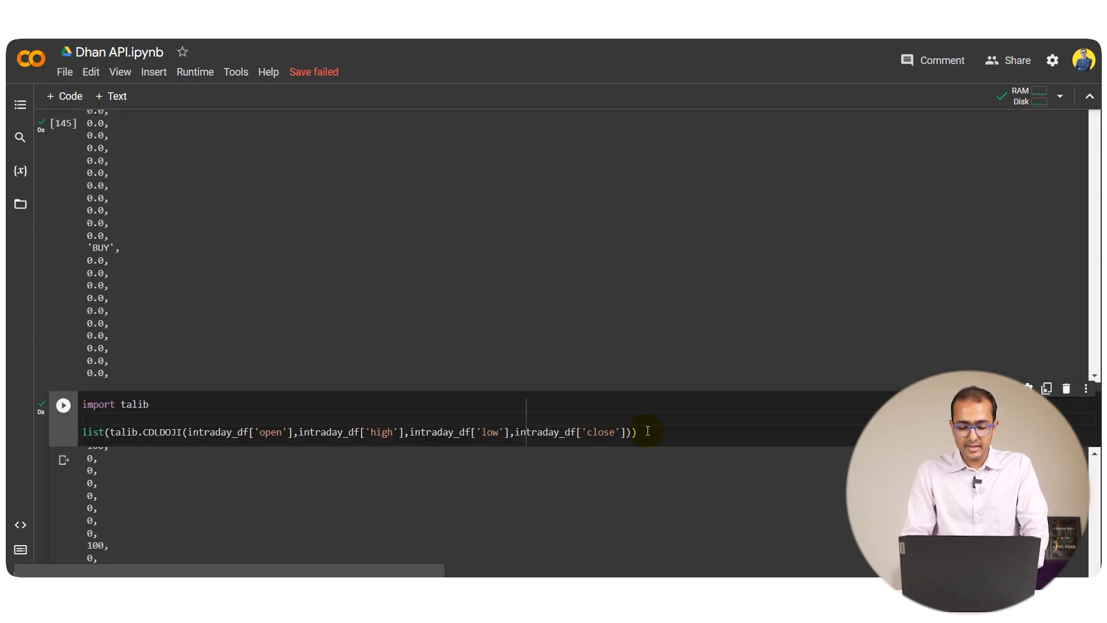
Assign the CDLDOJI result to a new intraday_df['DOJI'] column and run the cell
double_click(92, 431)
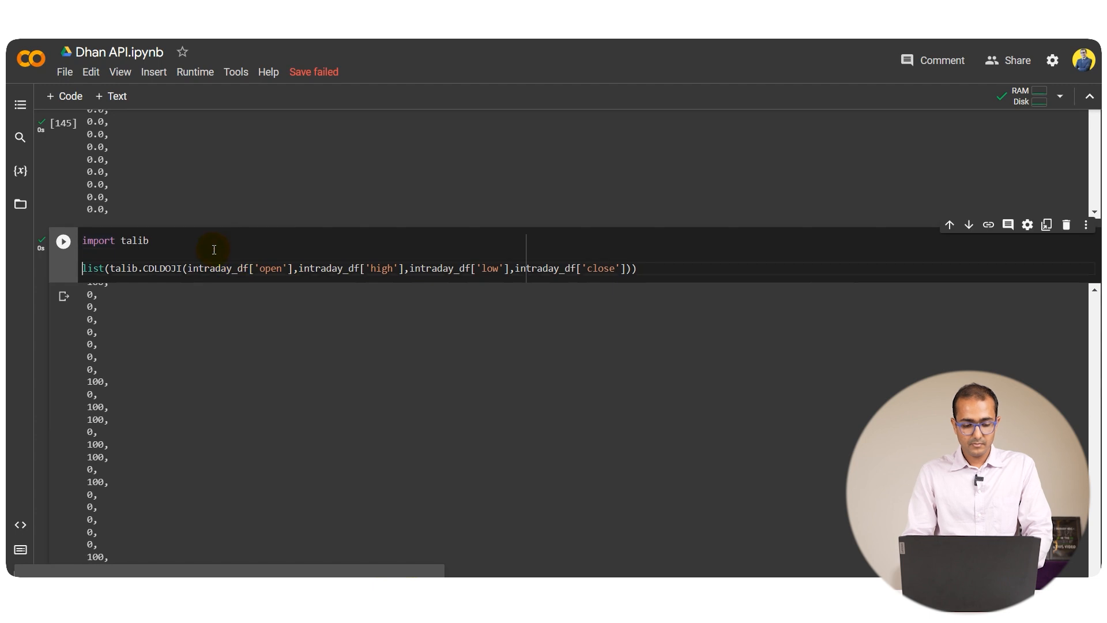
type("intraday_df['")
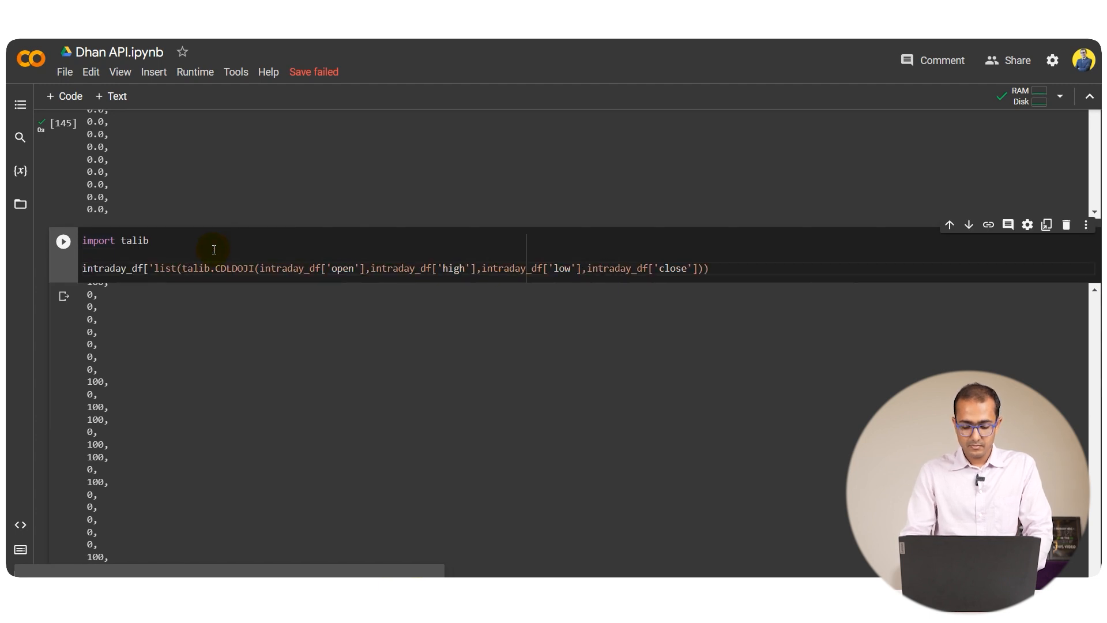
type("''] =")
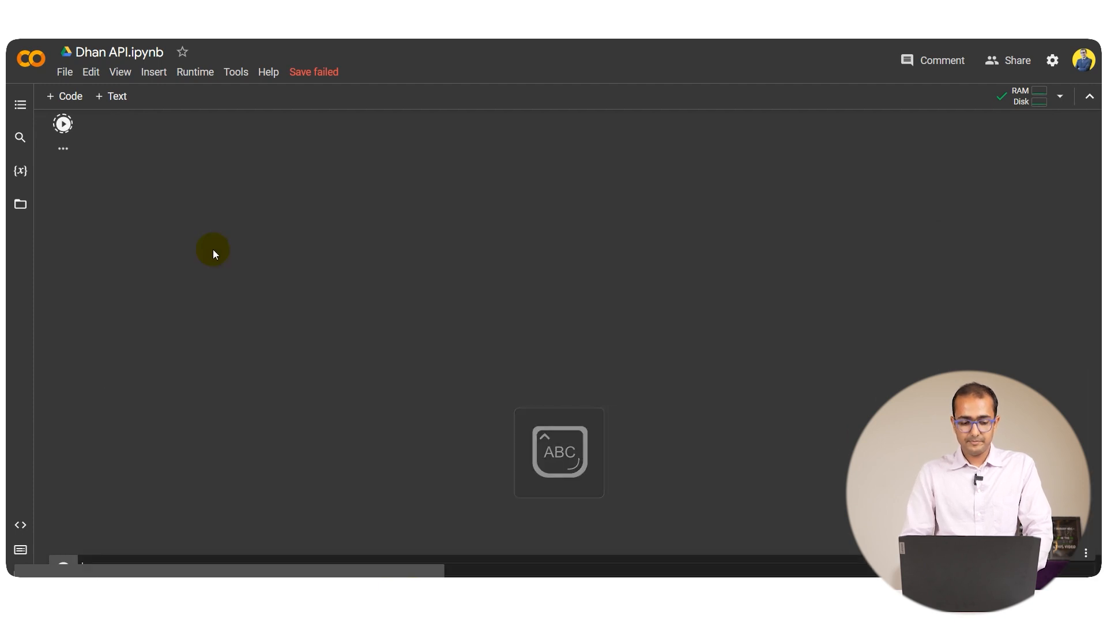
left_click(62, 123)
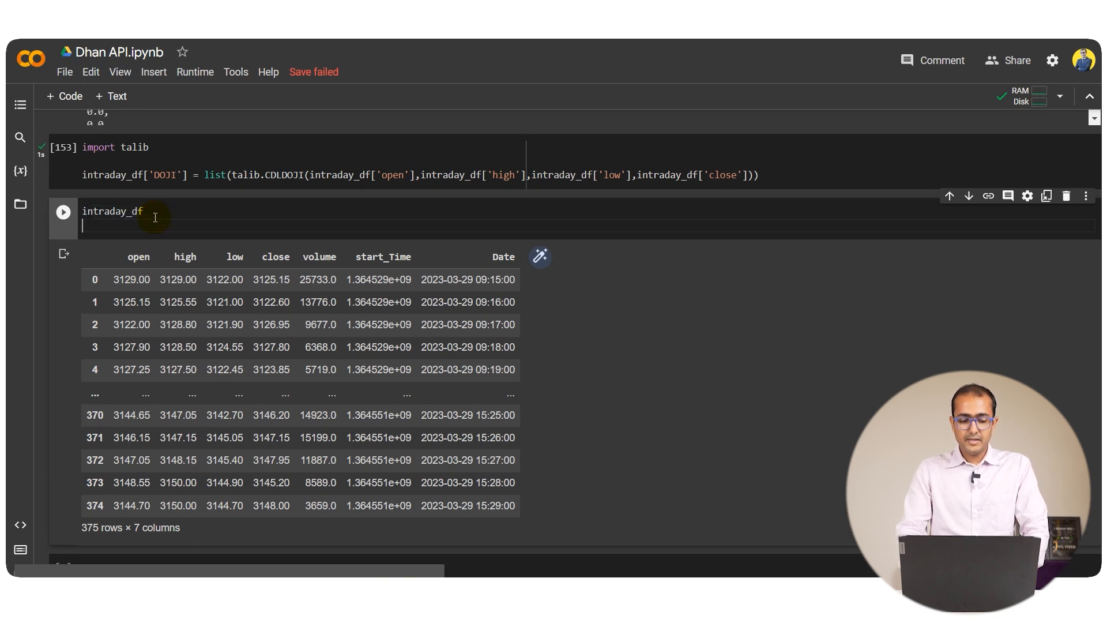
Redisplay intraday_df showing the DOJI column (375 × 8), then switch to the Untitled39.ipynb reference tab
left_click(62, 211)
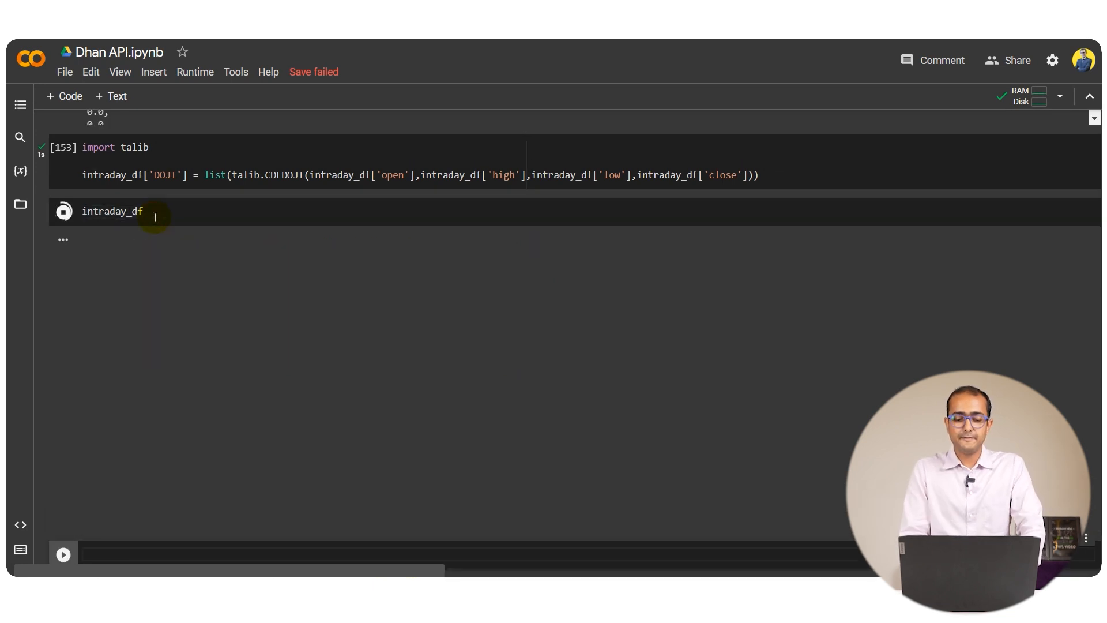
left_click(62, 211)
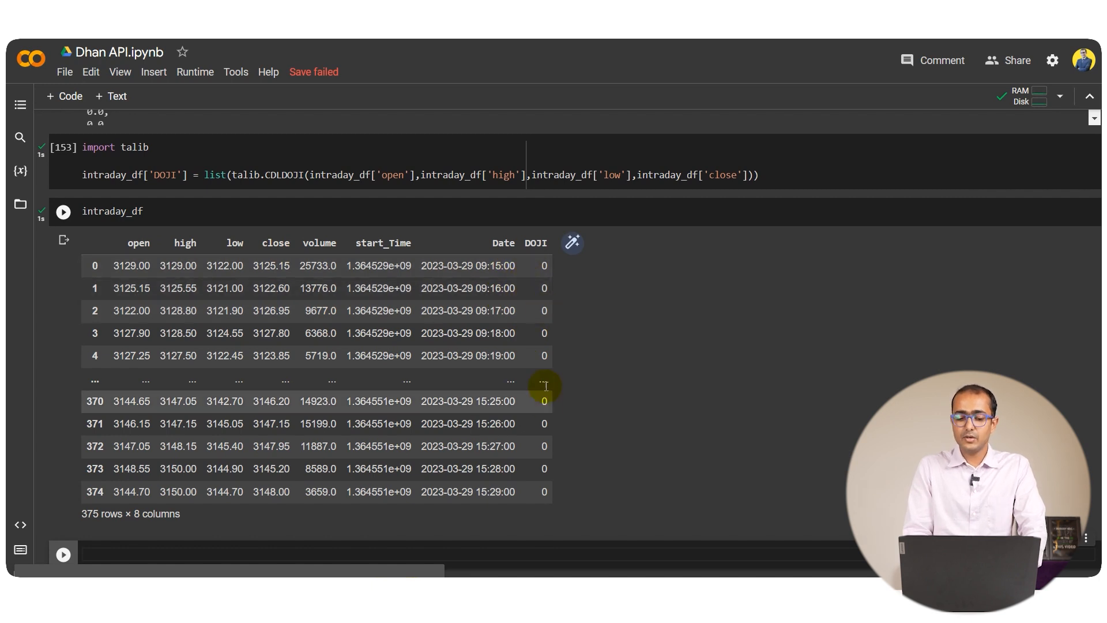
left_click(758, 174)
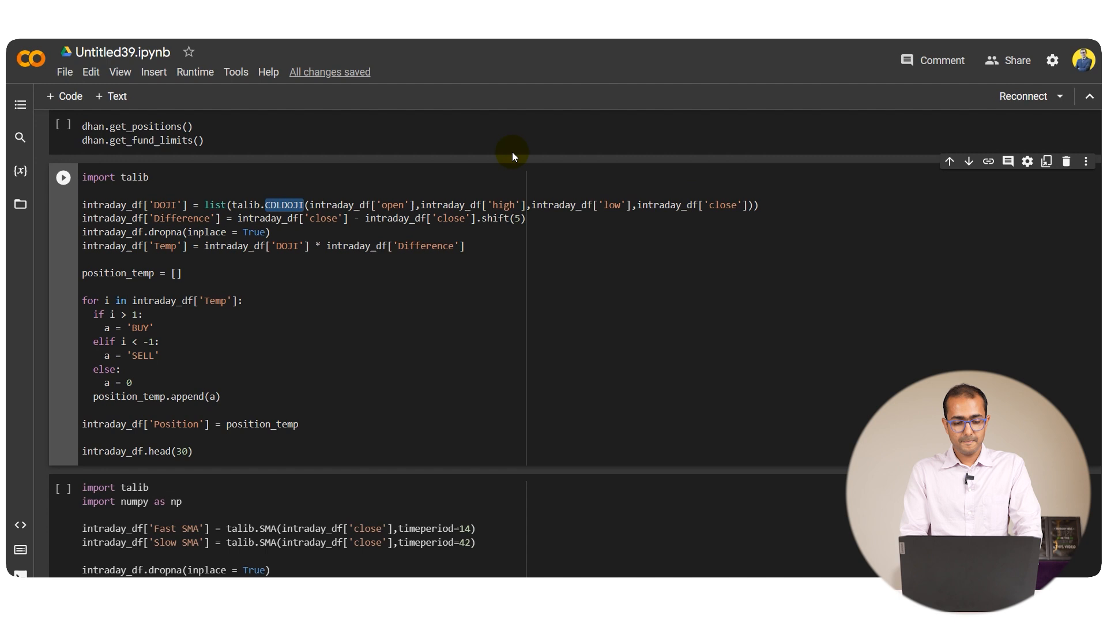
Add intraday_df['Difference'] = close minus close.shift(5) and run it with Shift+Enter
left_click(525, 218)
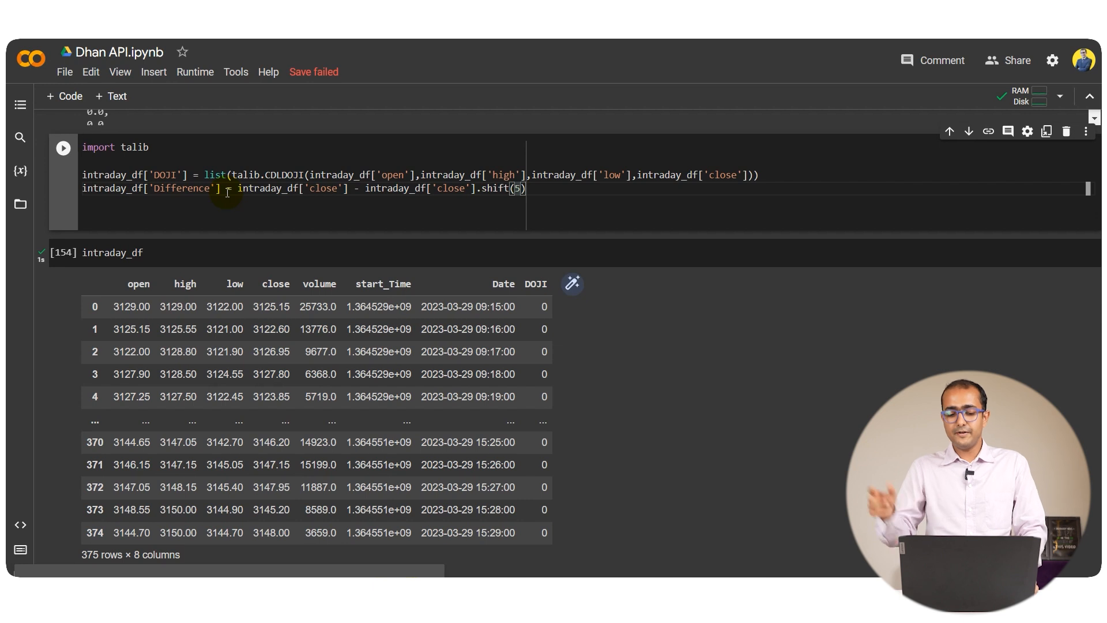
key("Enter")
type("intraday_df")
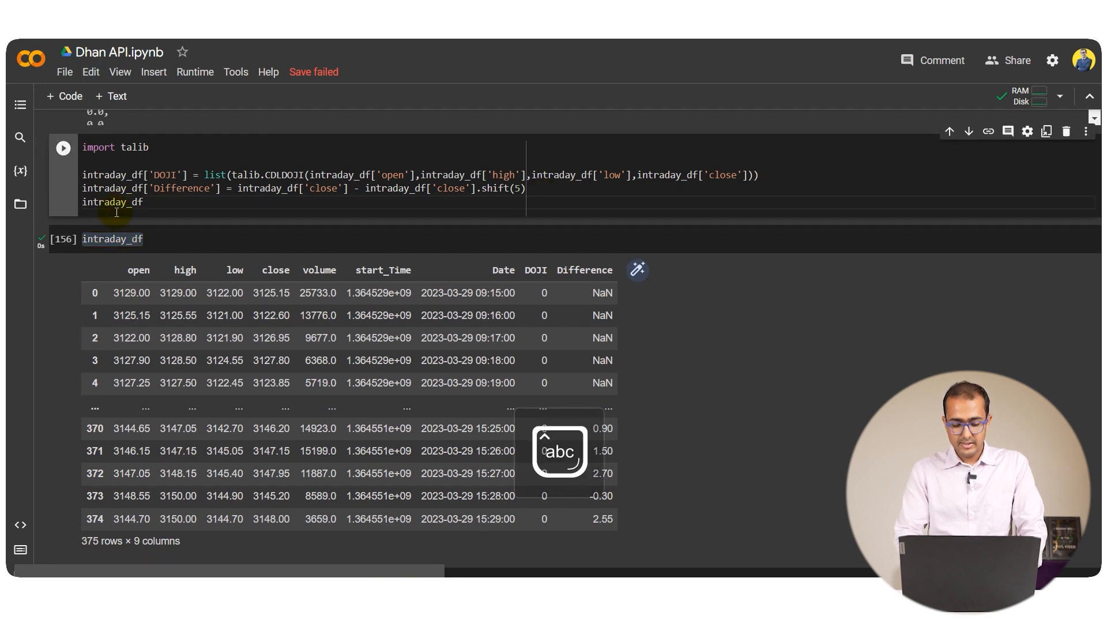
Add intraday_df.dropna(inplace = True), then select the Temp line in the reference notebook to copy
type(".drap")
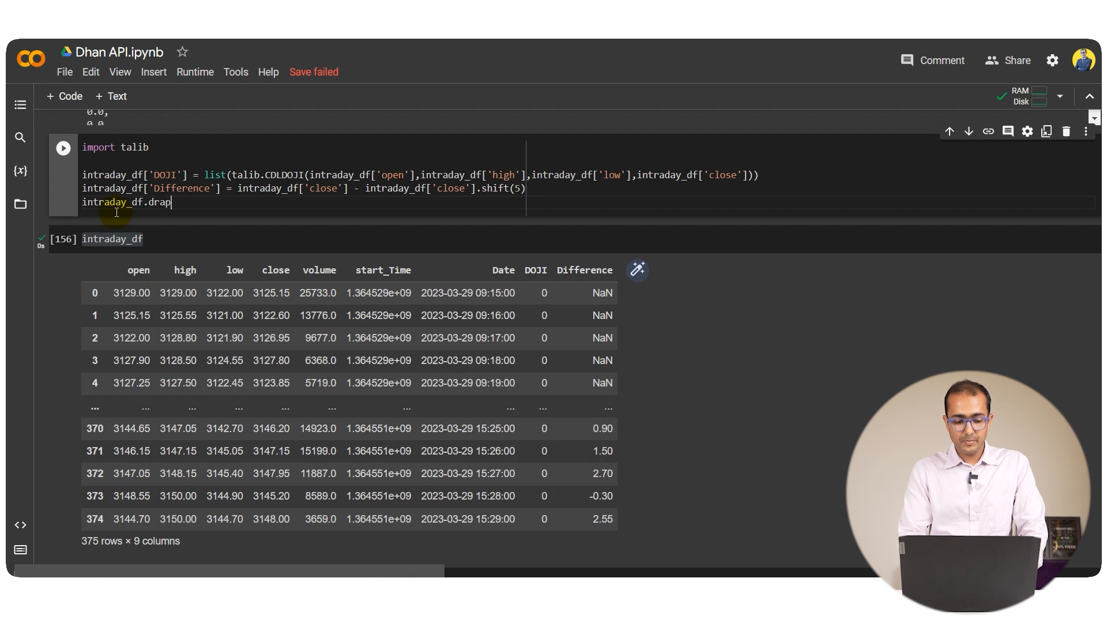
type("na")
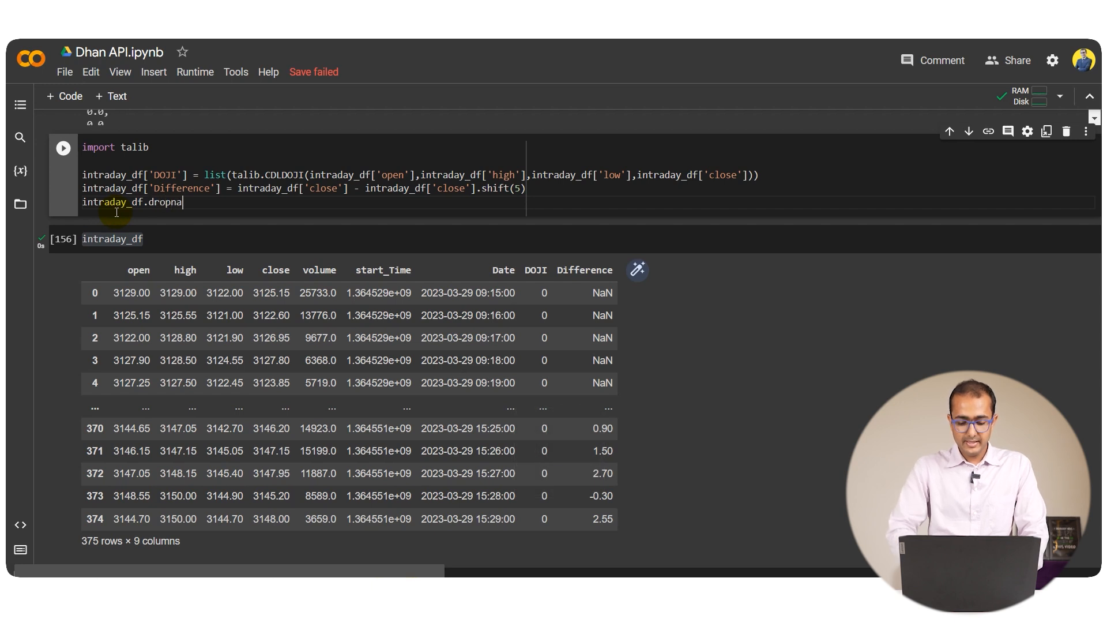
type("(inpa")
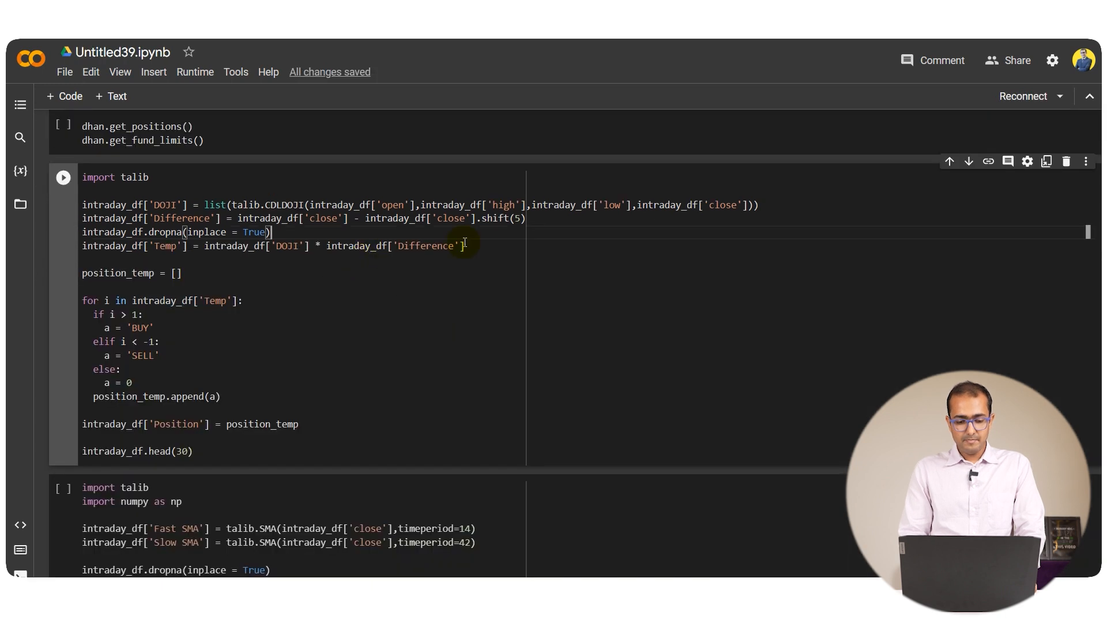
triple_click(272, 246)
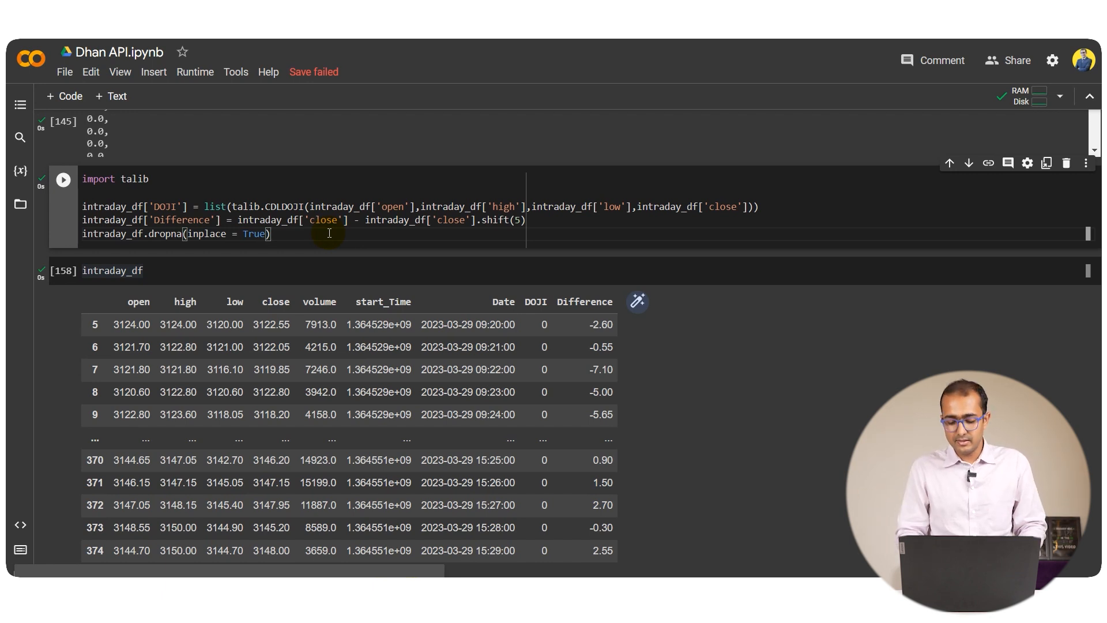
Add intraday_df['Temp'] = DOJI * Difference and run it, leaving 365 rows × 10 columns
type("intraday_df['Temp'] = intraday_df['DOJI'] * intraday_df['Difference']")
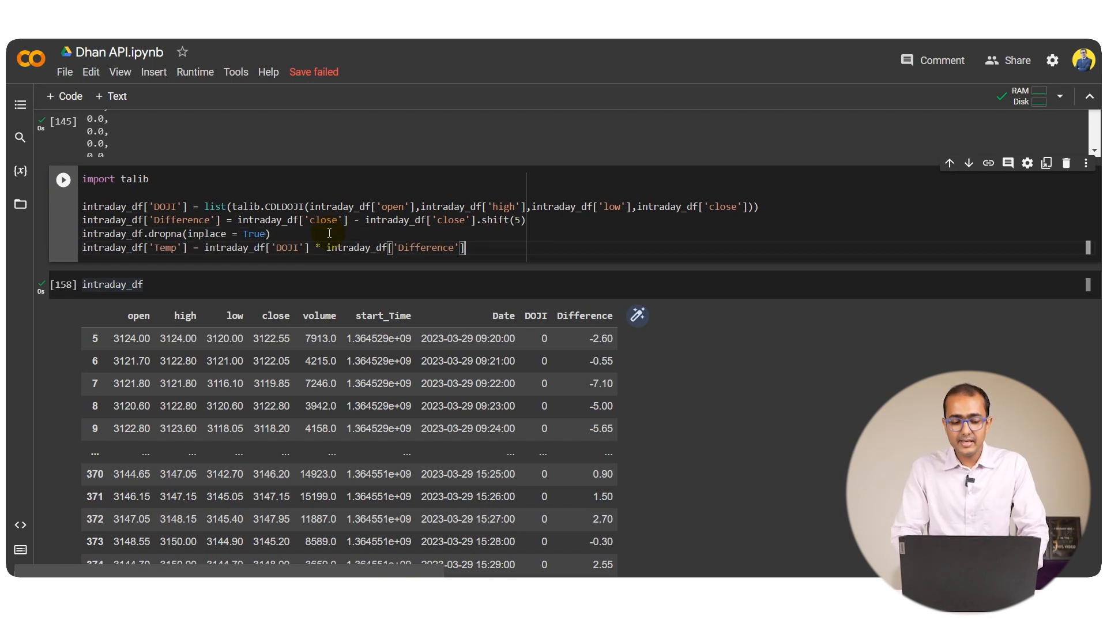
double_click(166, 248)
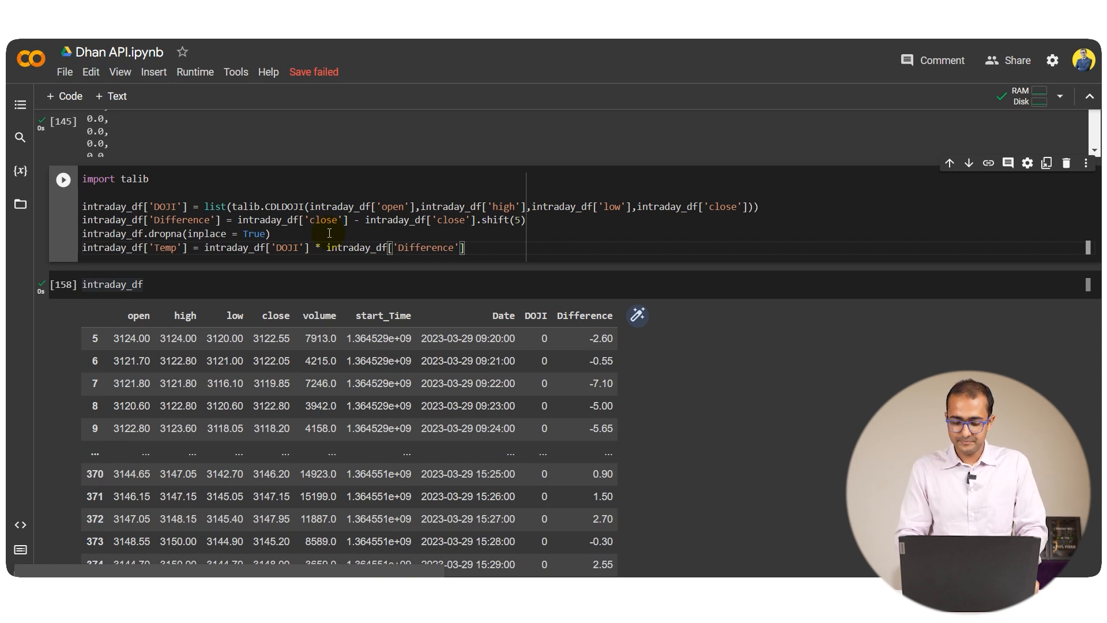
key("enter")
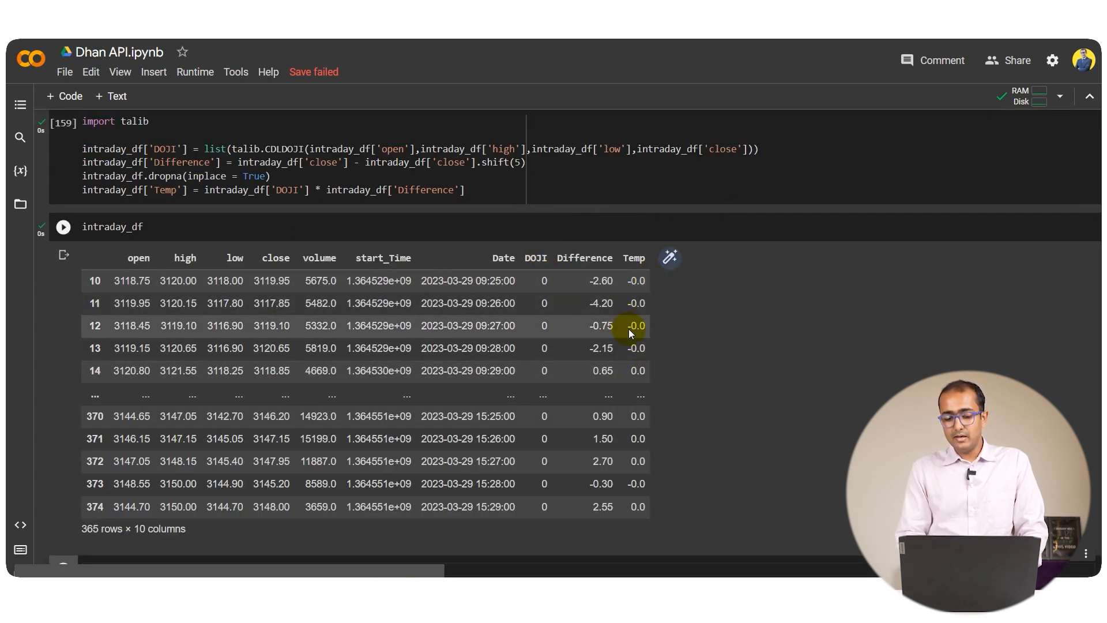
mouse_move(531, 279)
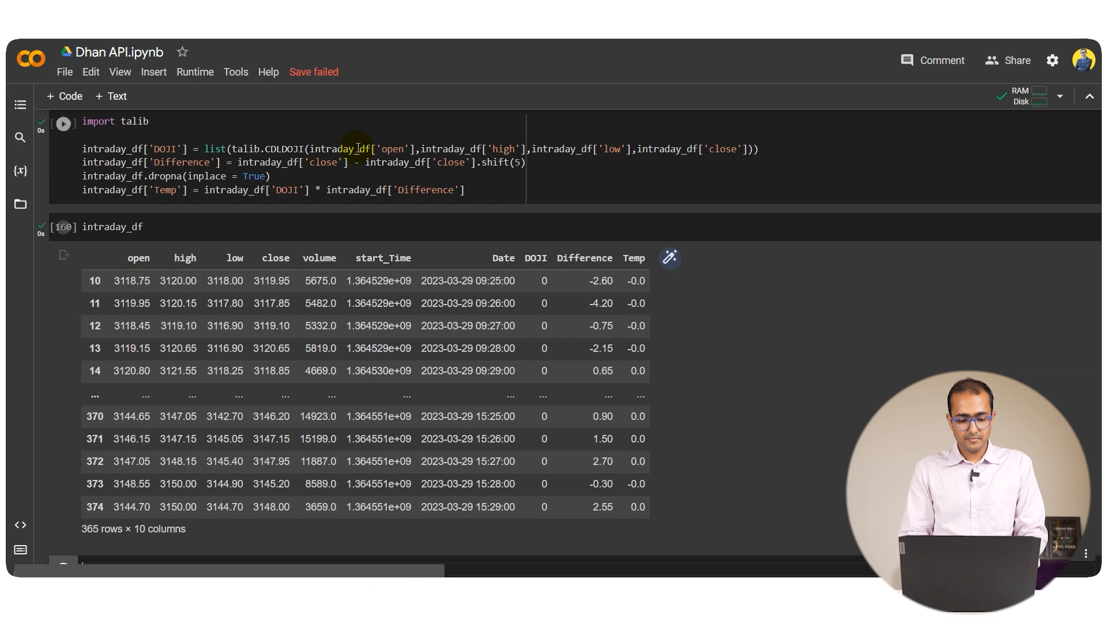
Write position_temp = [] and the loop over Temp appending 'BUY' above 1, 'SELL' below -1, else 0
type("position_temp = []")
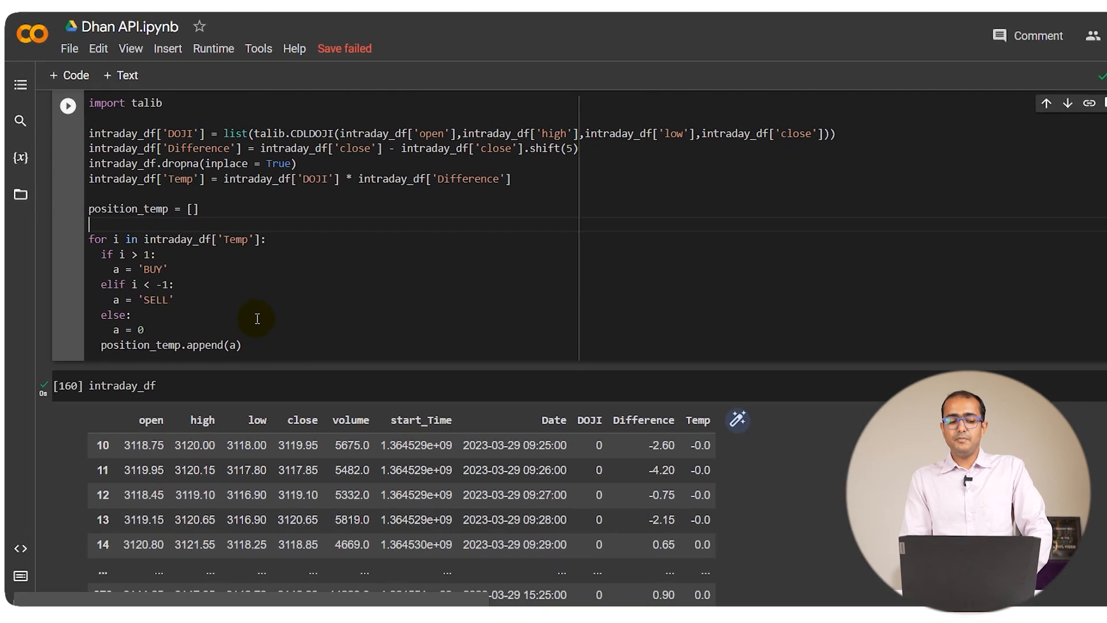
scroll("down", 3)
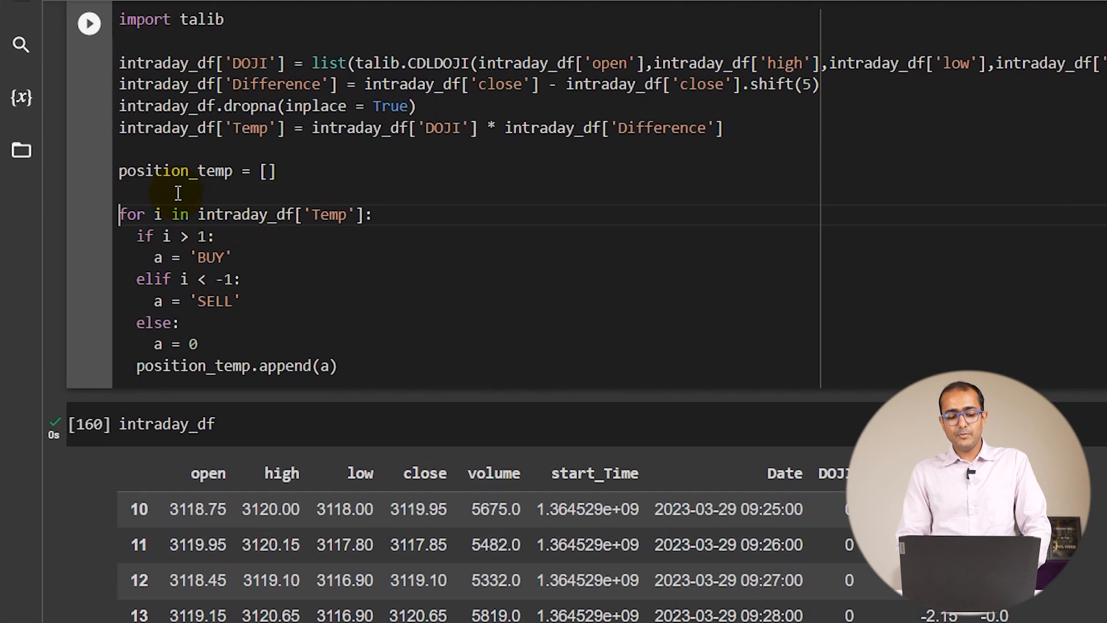
scroll("down", 3)
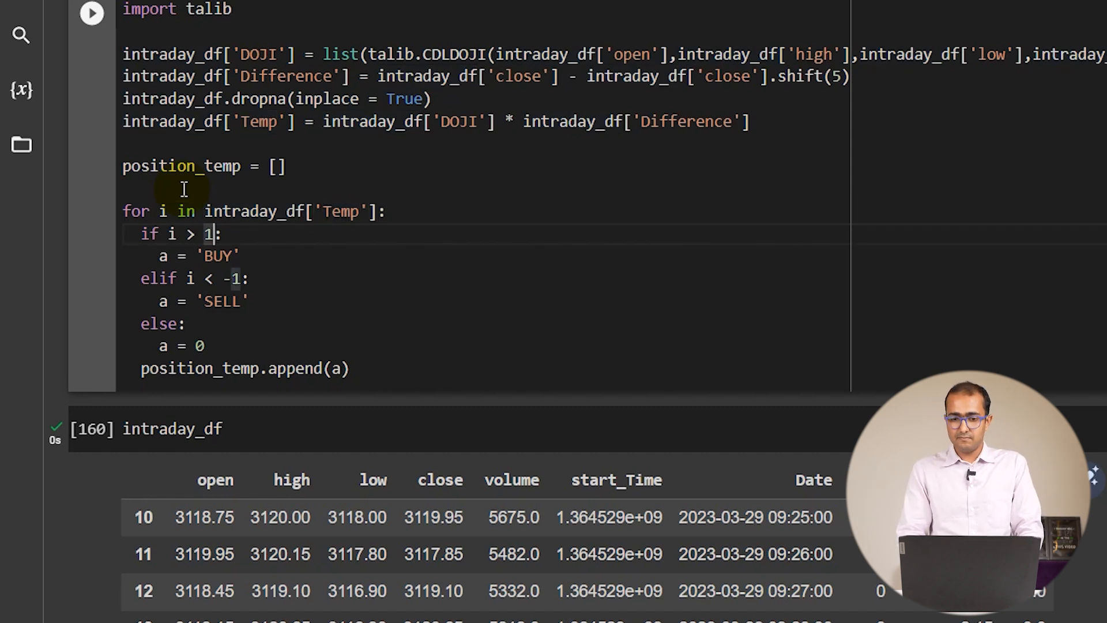
scroll("down", 3)
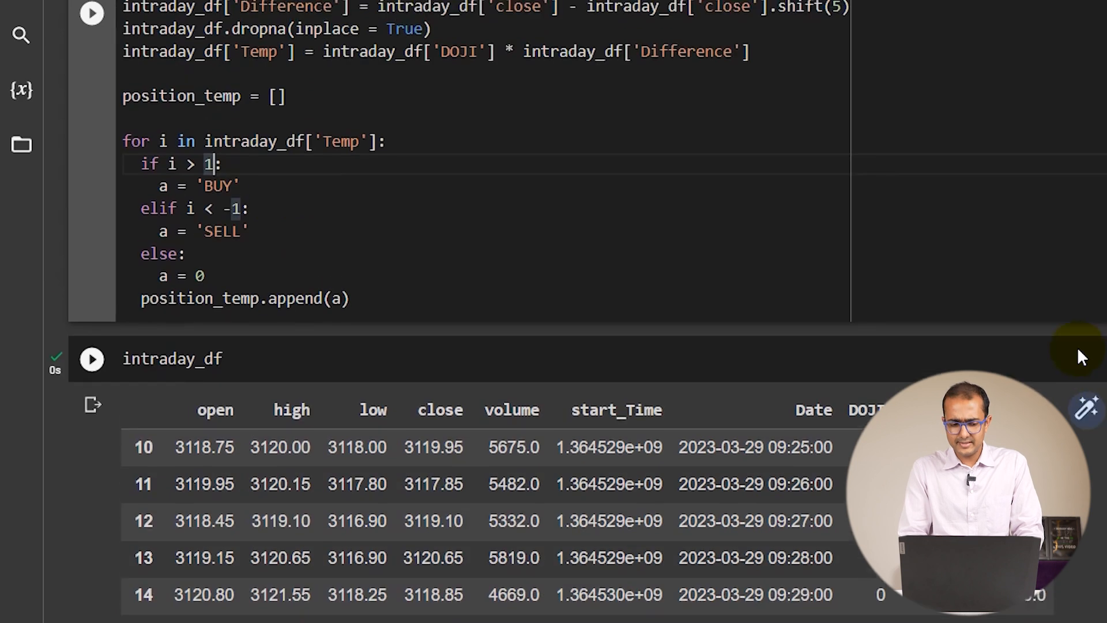
left_click(91, 12)
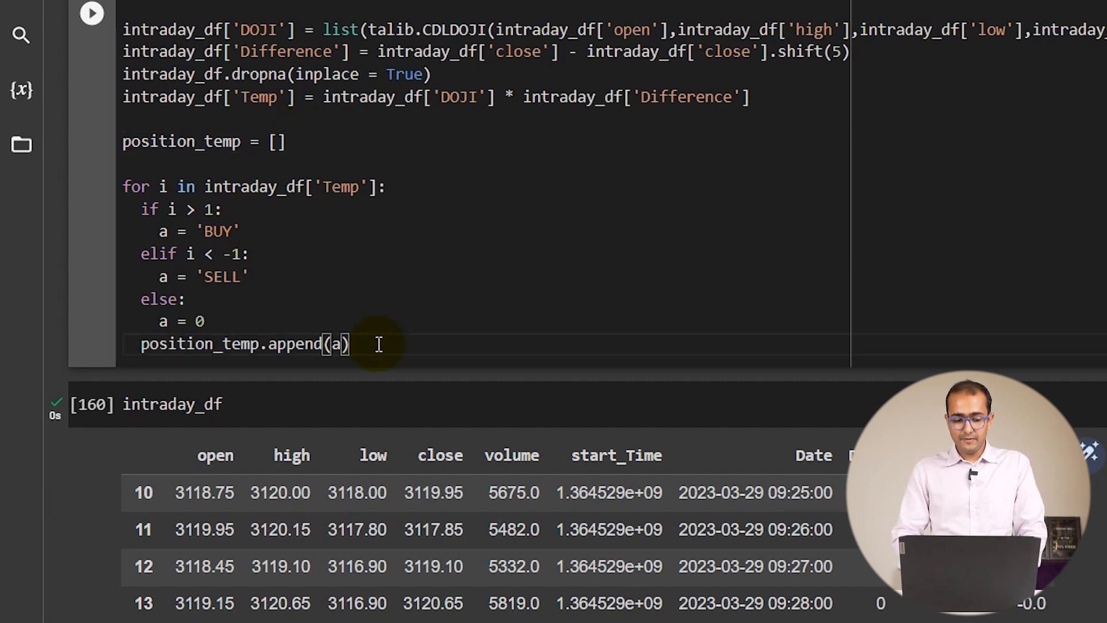
Run the signal loop, then print position_temp showing 0, BUY and SELL entries
left_click(91, 14)
type("position_temp")
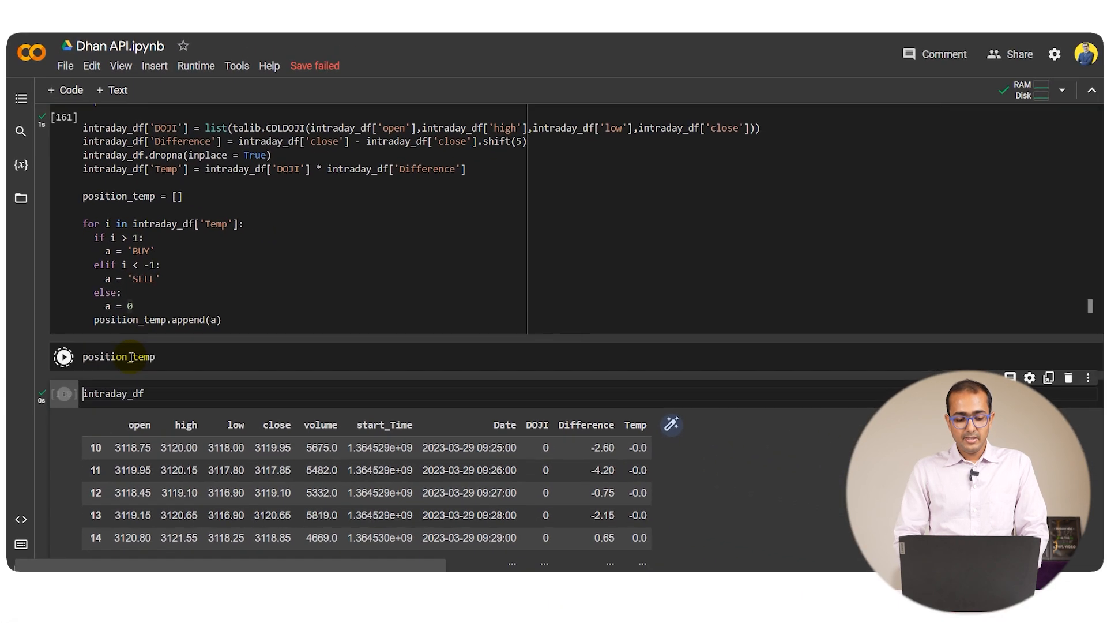
left_click(63, 357)
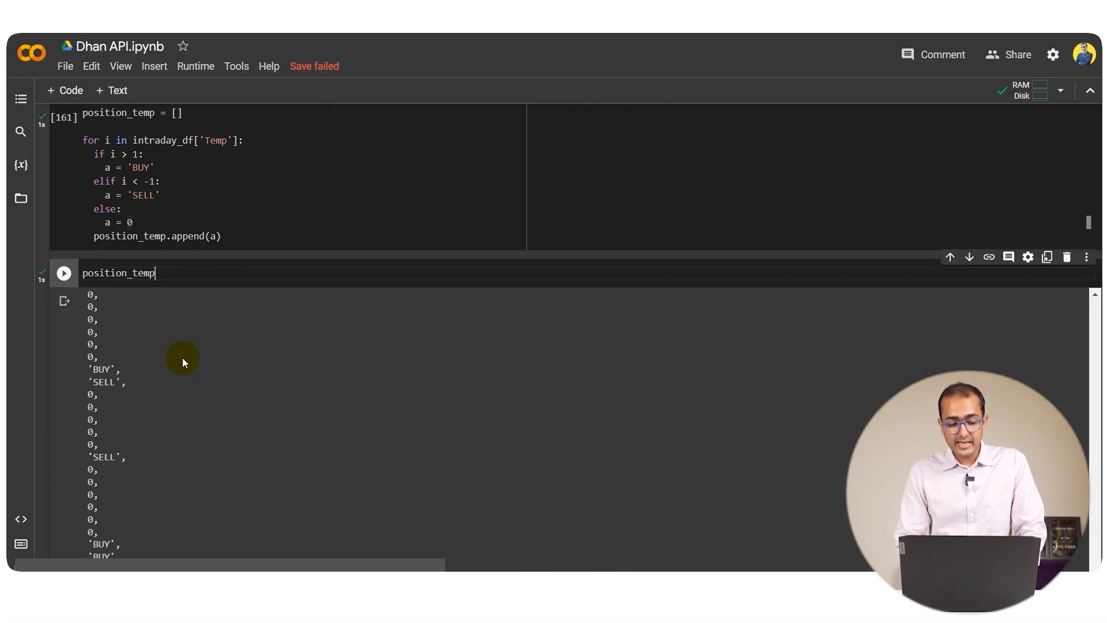
scroll("down", 3)
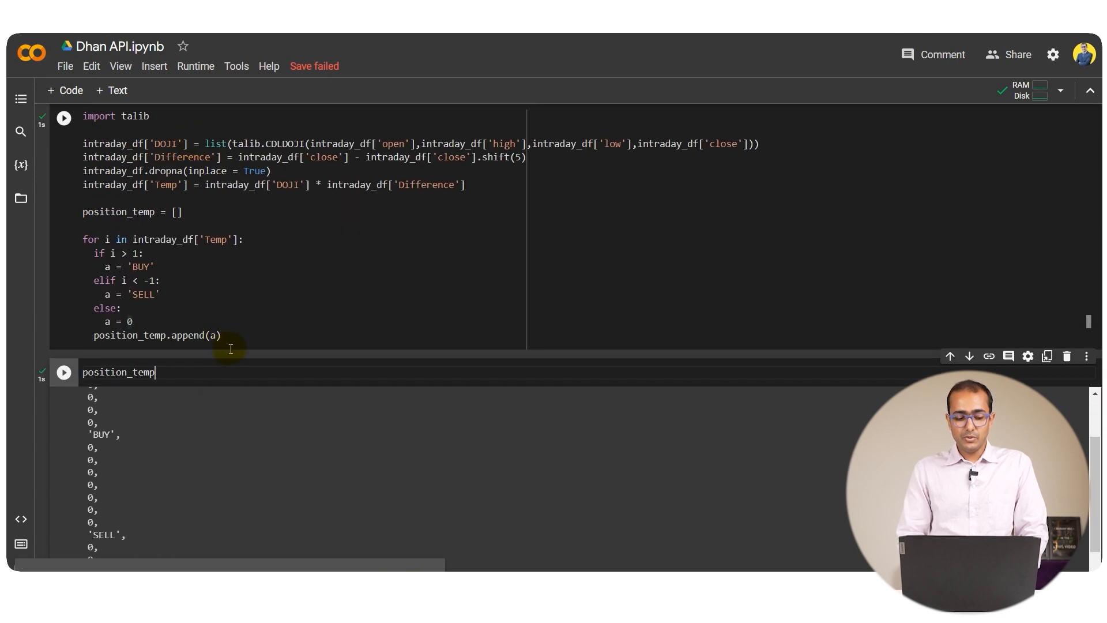
mouse_move(259, 331)
type("intraday_df.head(30)")
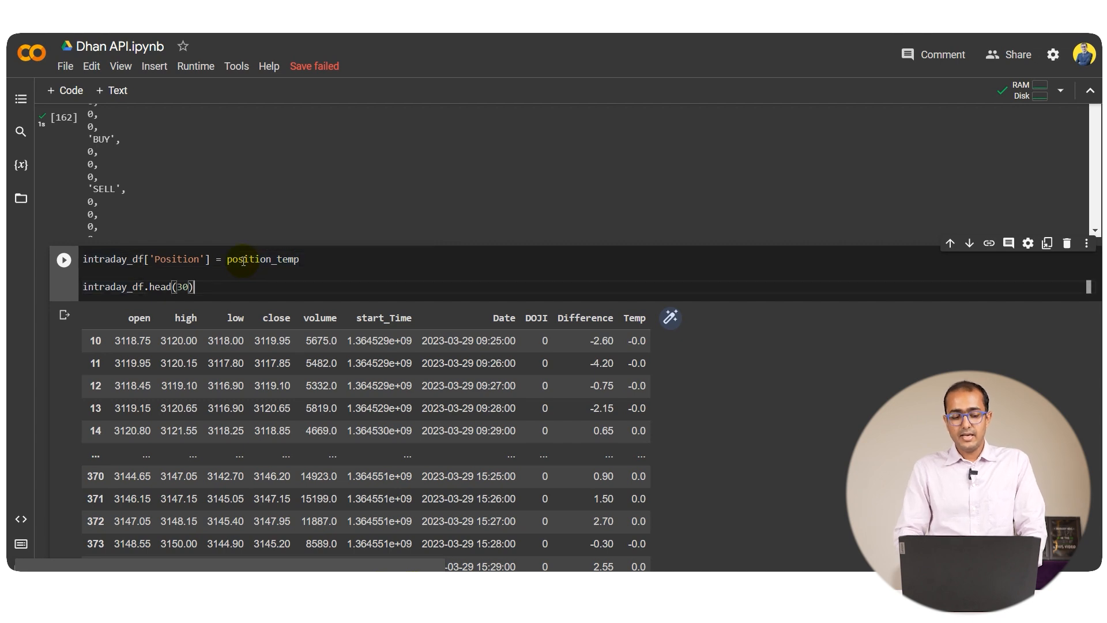
Assign position_temp to intraday_df['Position'] and review head(30) with BUY/SELL on Doji rows
left_click(62, 259)
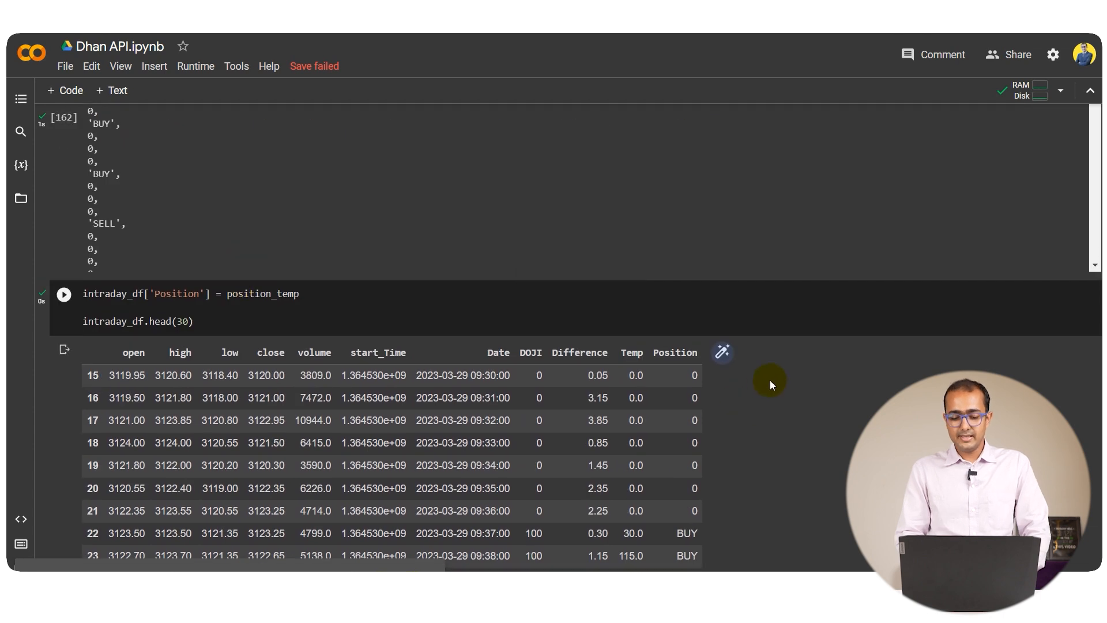
scroll("down", 3)
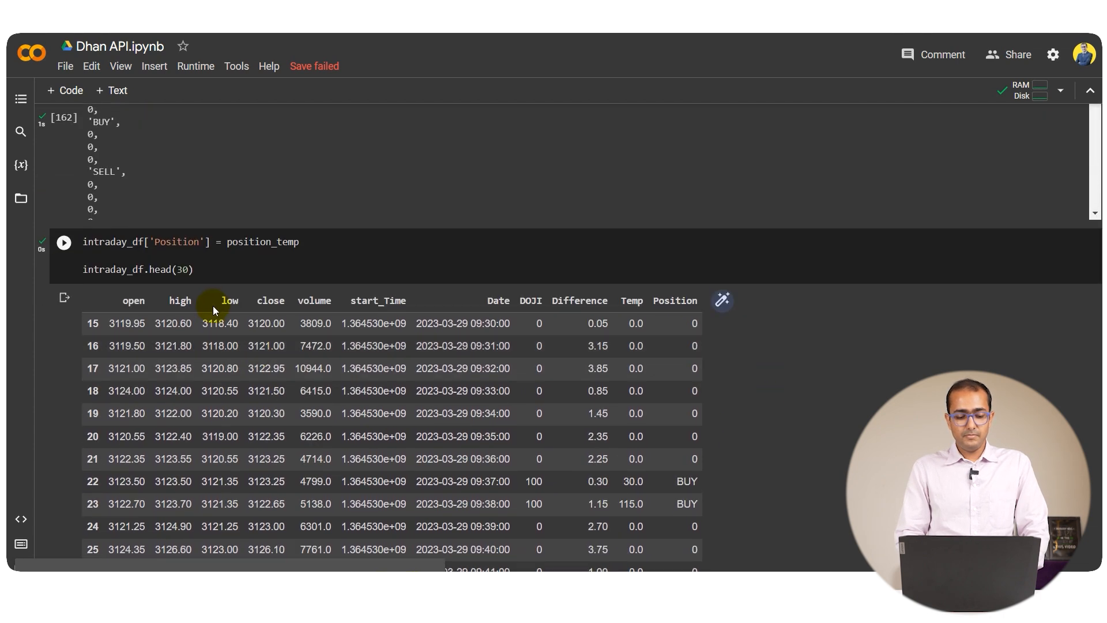
scroll("down", 3)
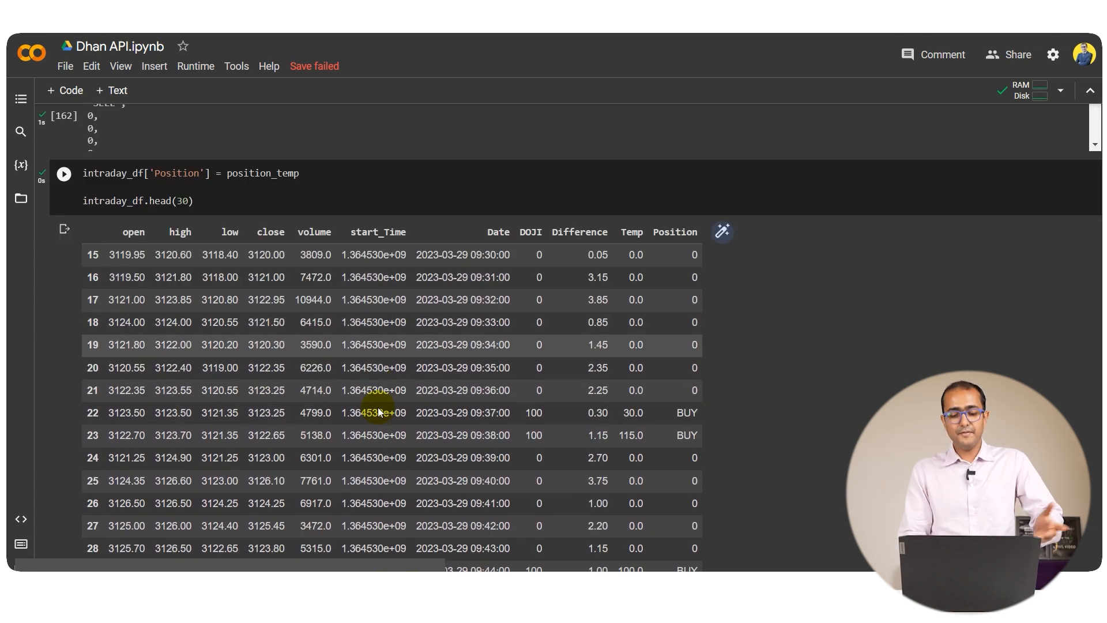
scroll("down", 3)
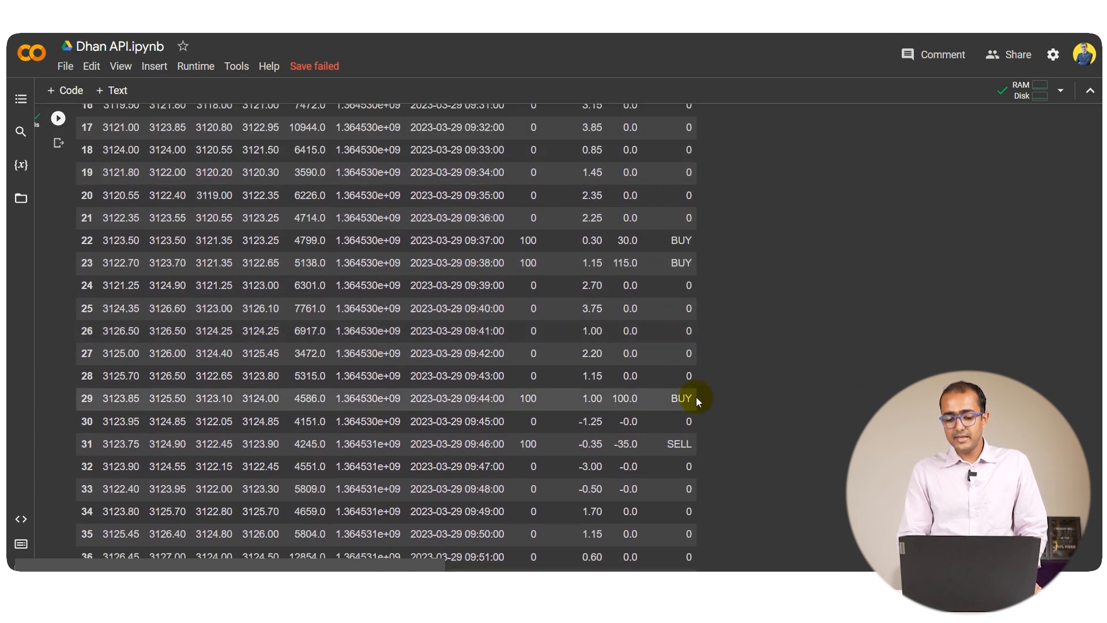
scroll("down", 3)
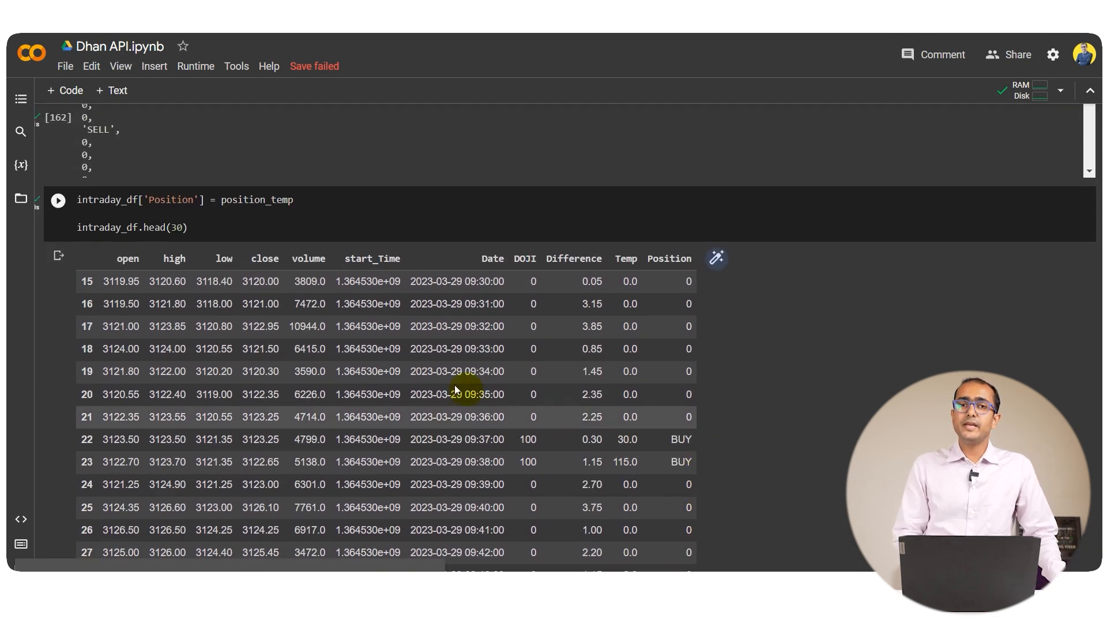
mouse_move(415, 364)
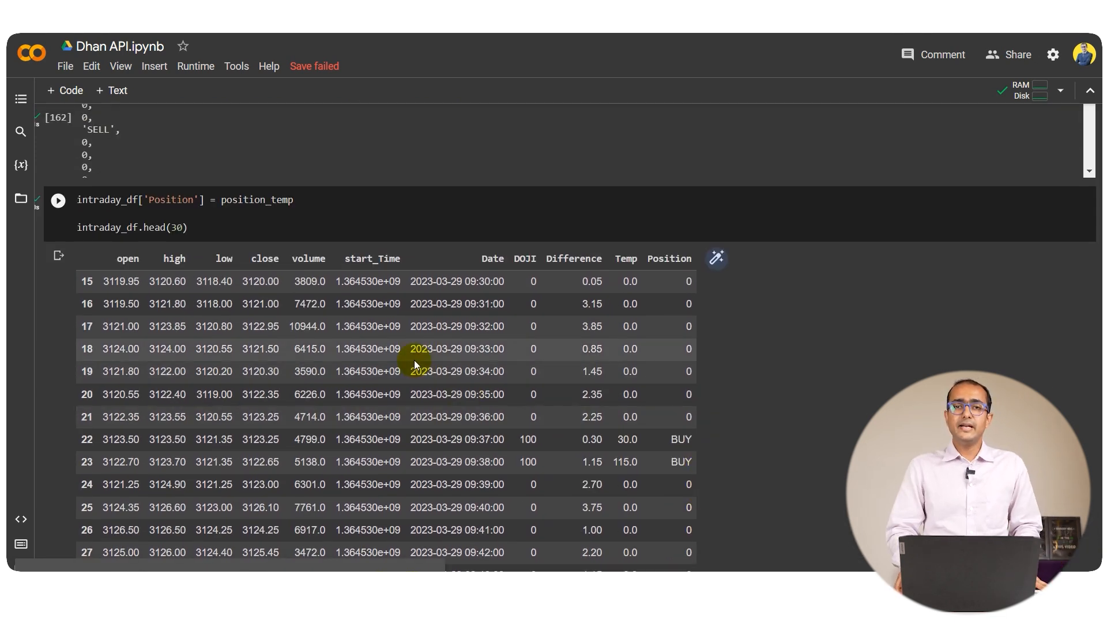